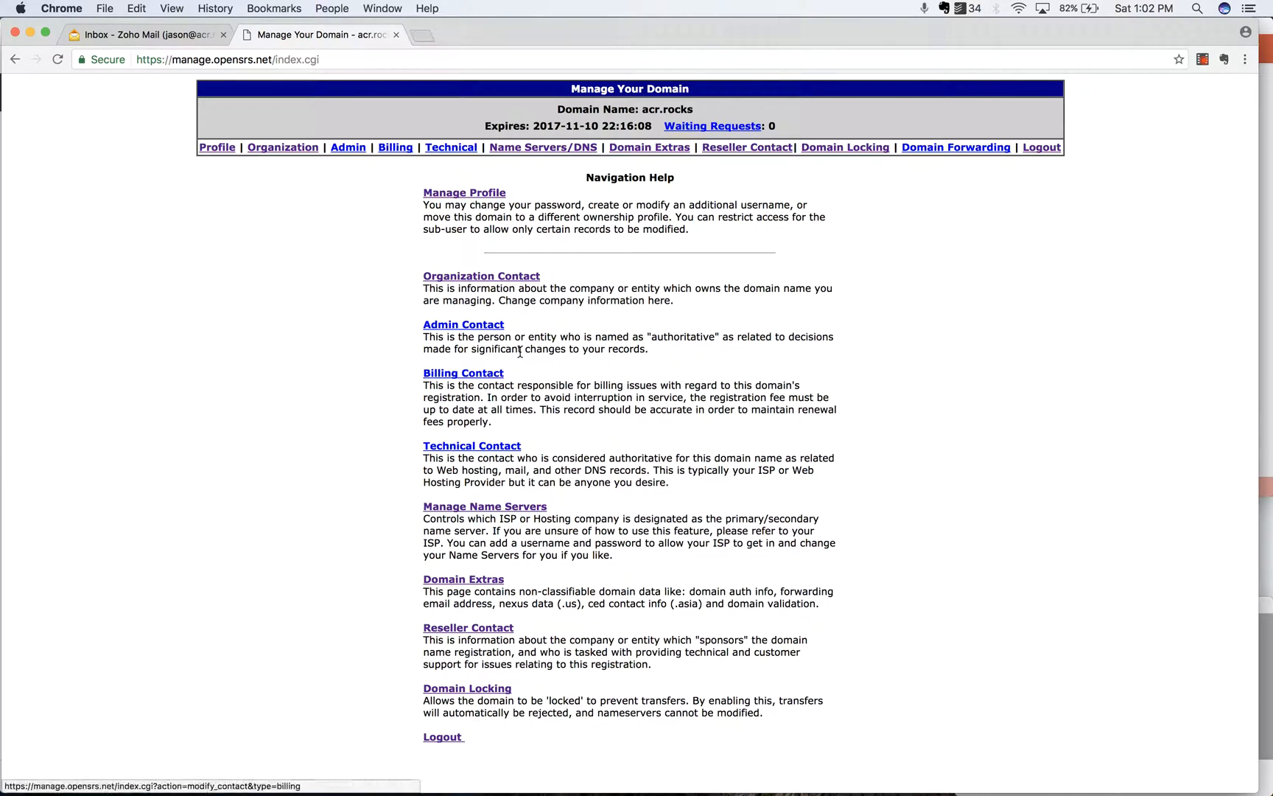
Glance at the OpenSRS acr.rocks domain page, then return to the empty Zoho Mail inbox
left_click(146, 34)
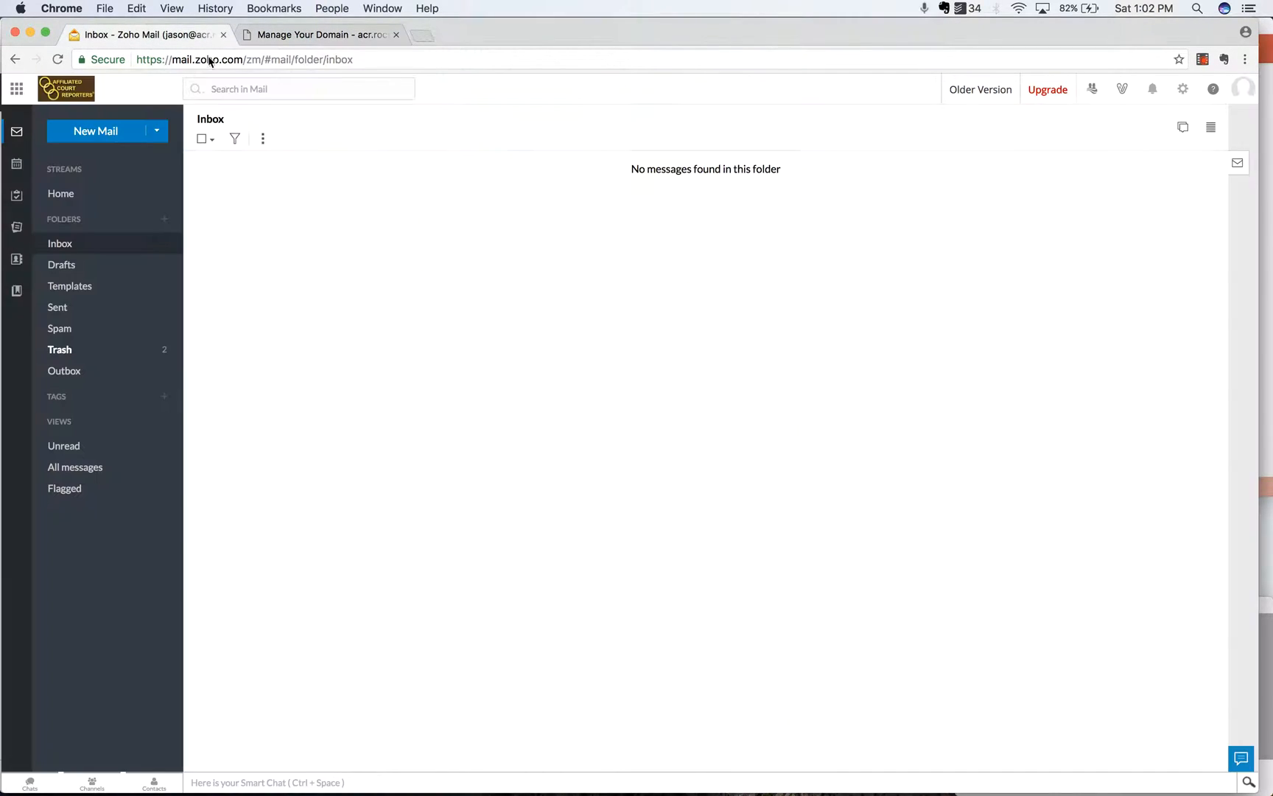
mouse_move(964, 261)
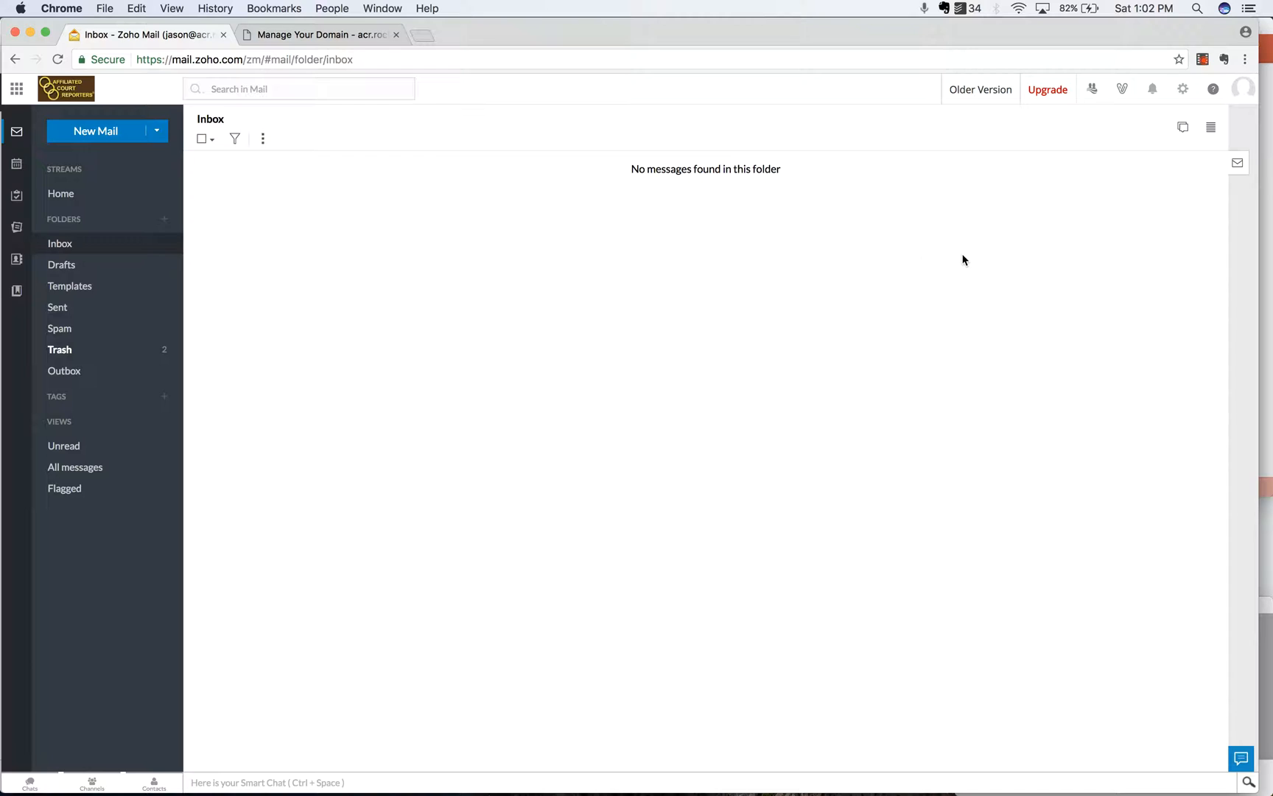
mouse_move(687, 165)
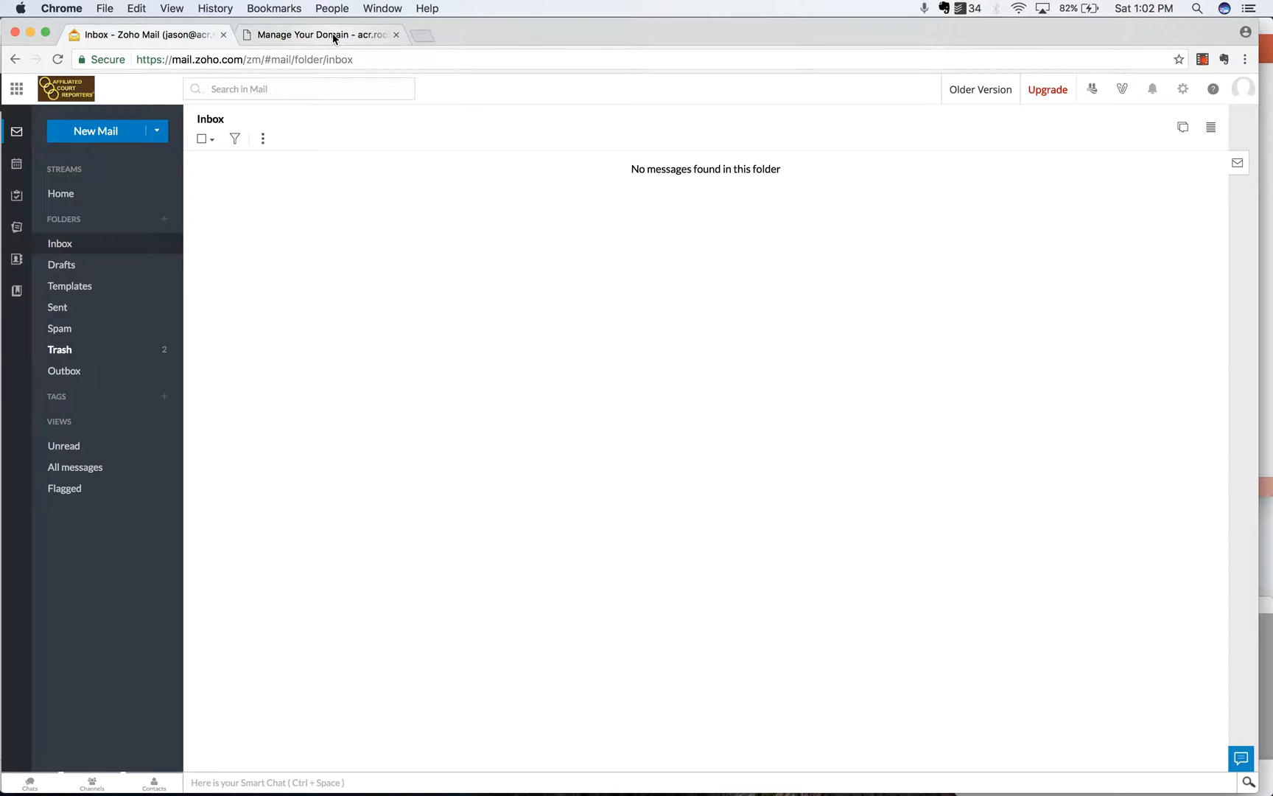
left_click(317, 34)
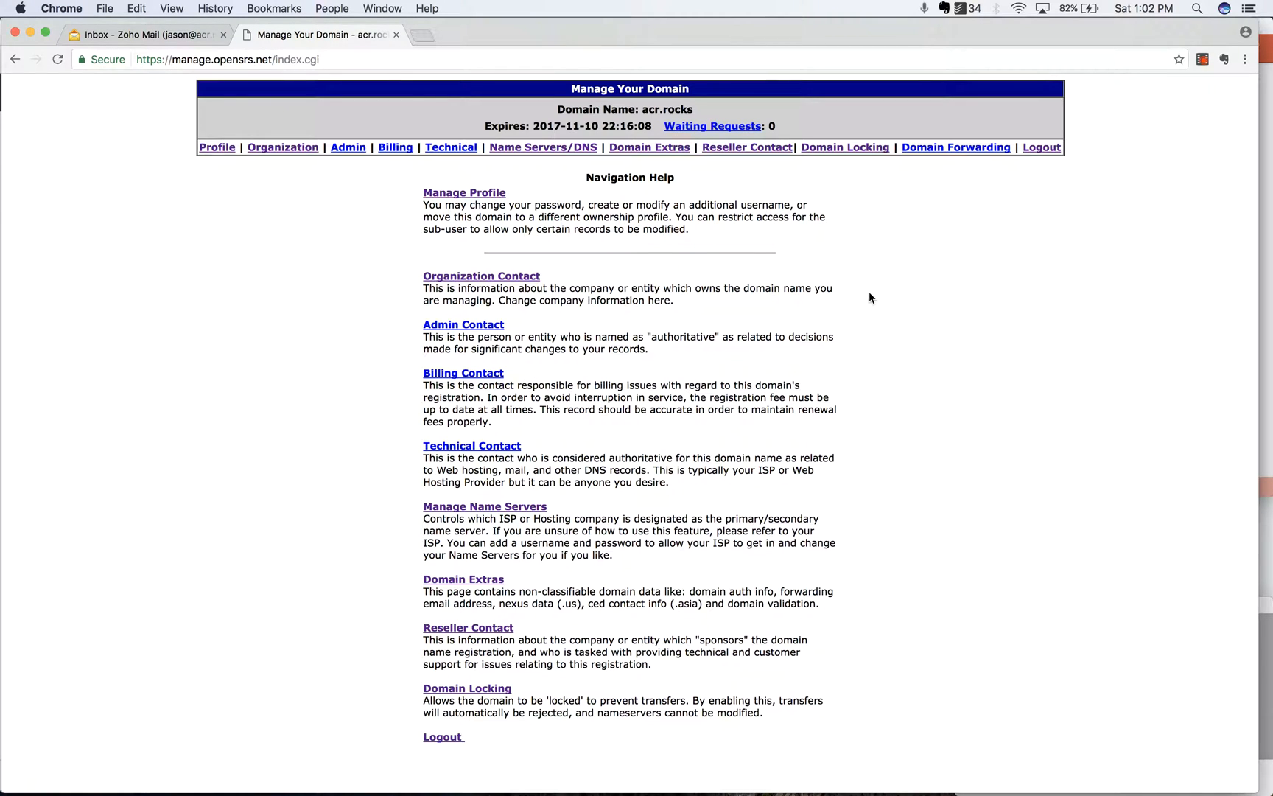
mouse_move(339, 96)
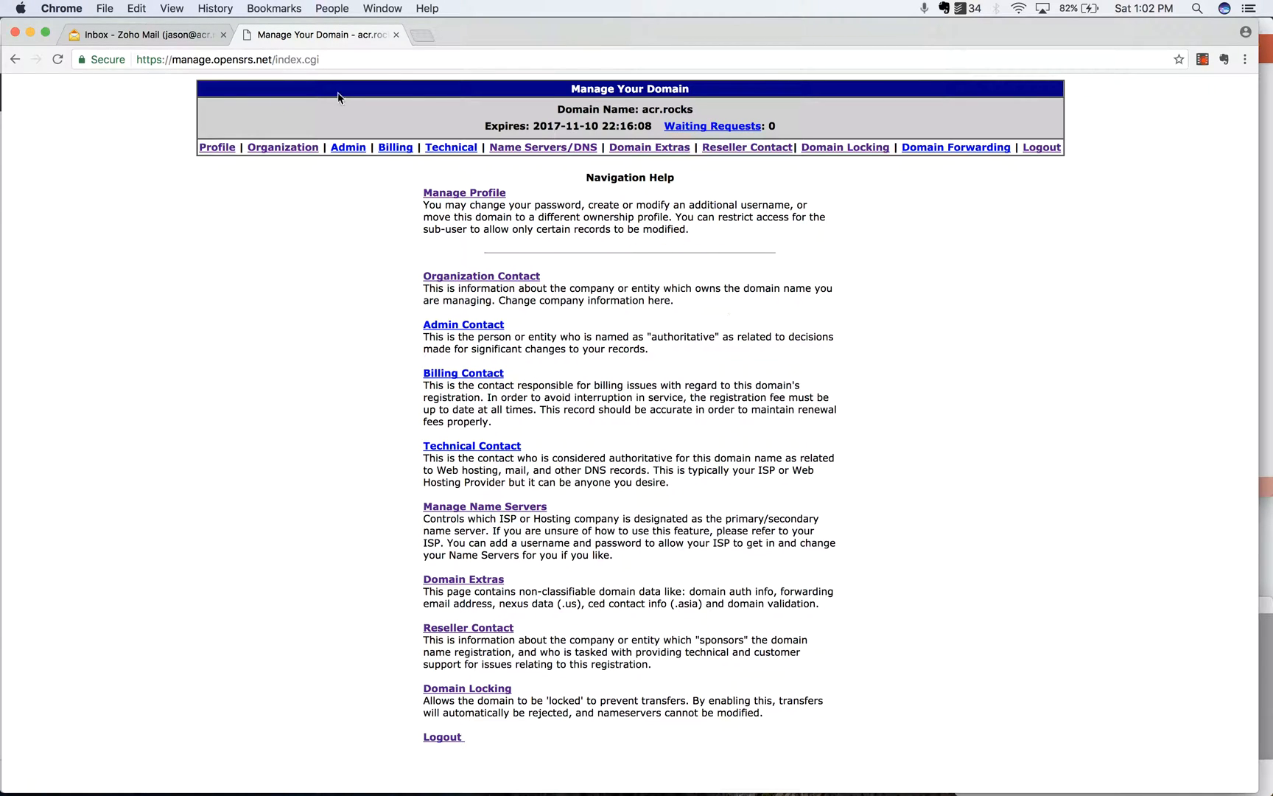
left_click(150, 34)
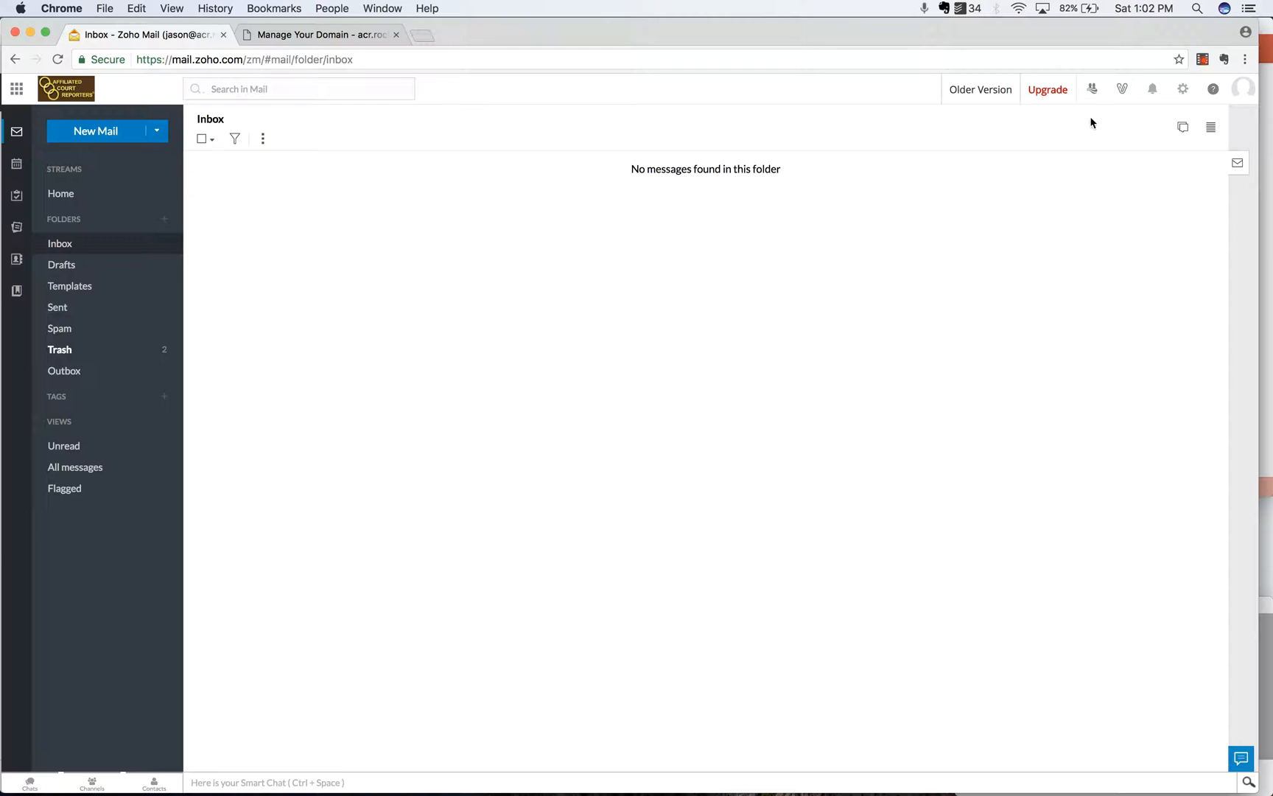
mouse_move(1183, 90)
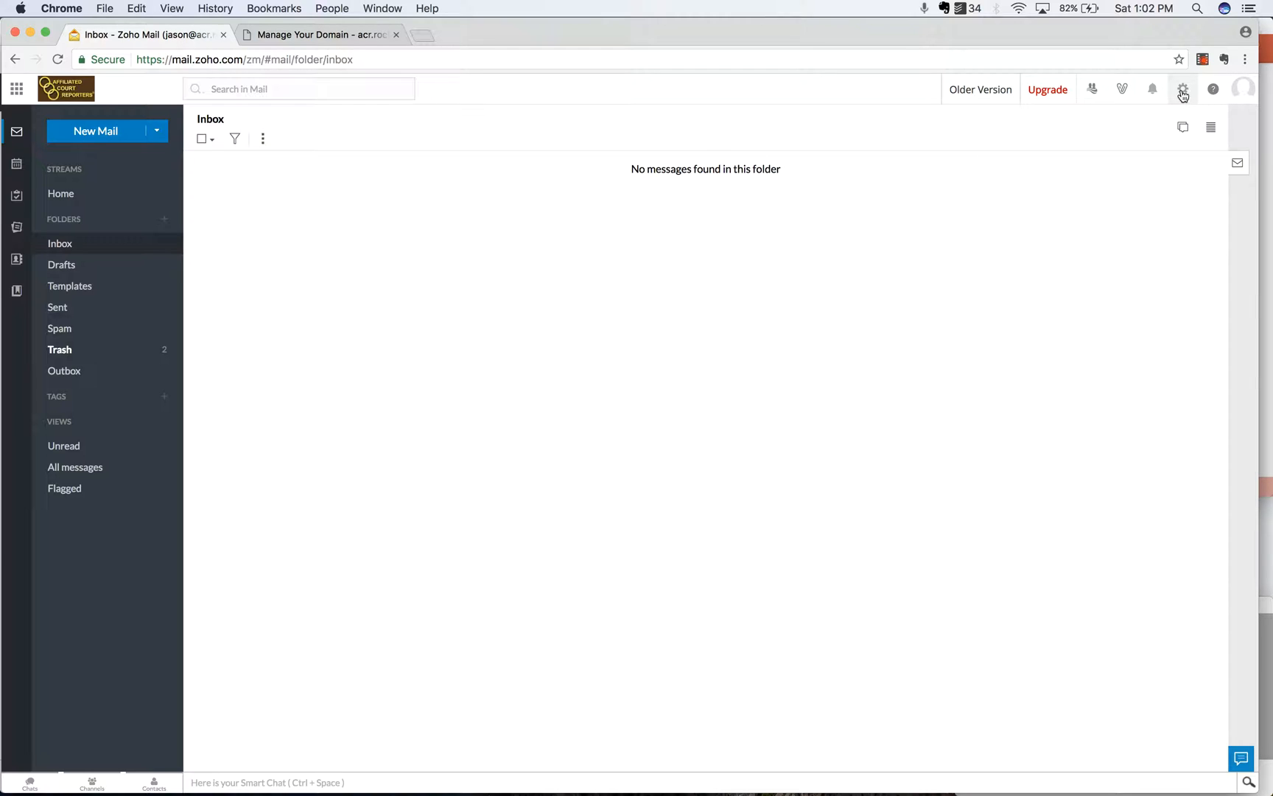
Open the Control Panel from the gear menu and dismiss the DKIM warning popup
left_click(1183, 89)
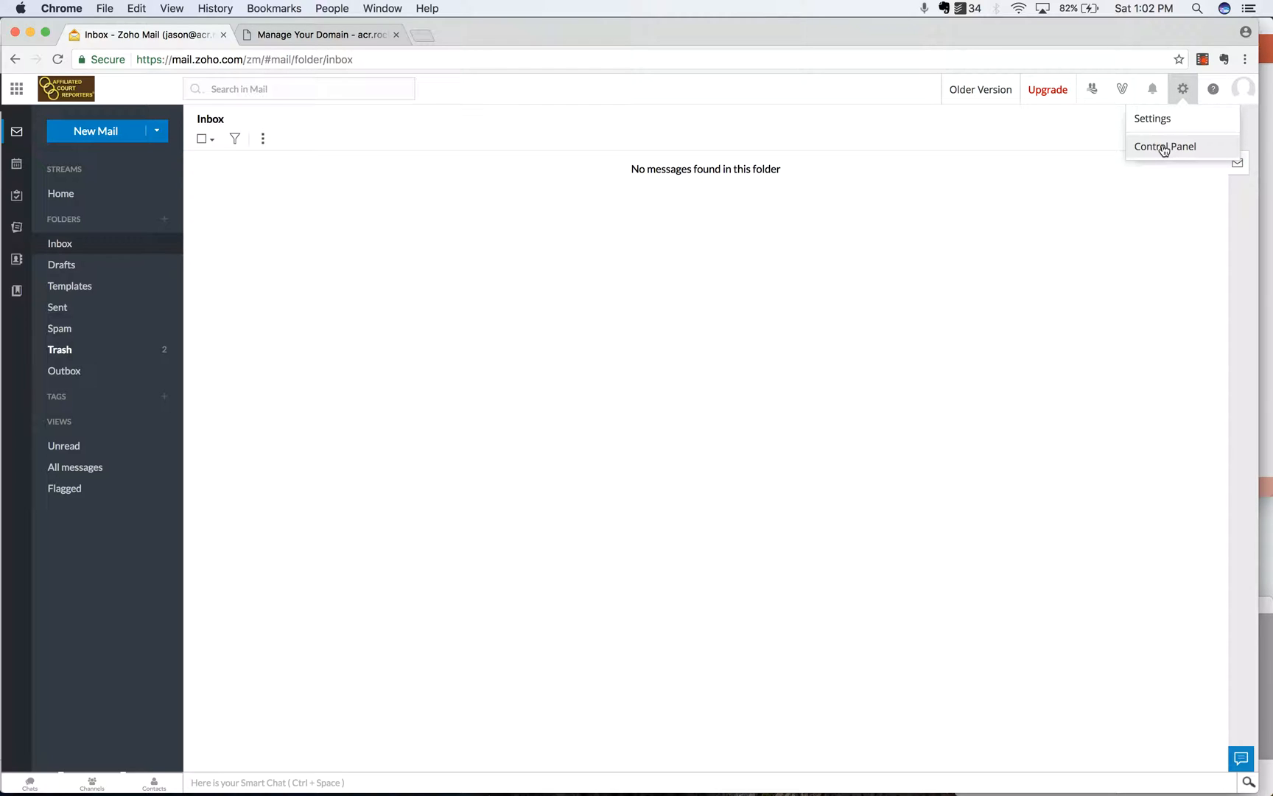
left_click(1165, 146)
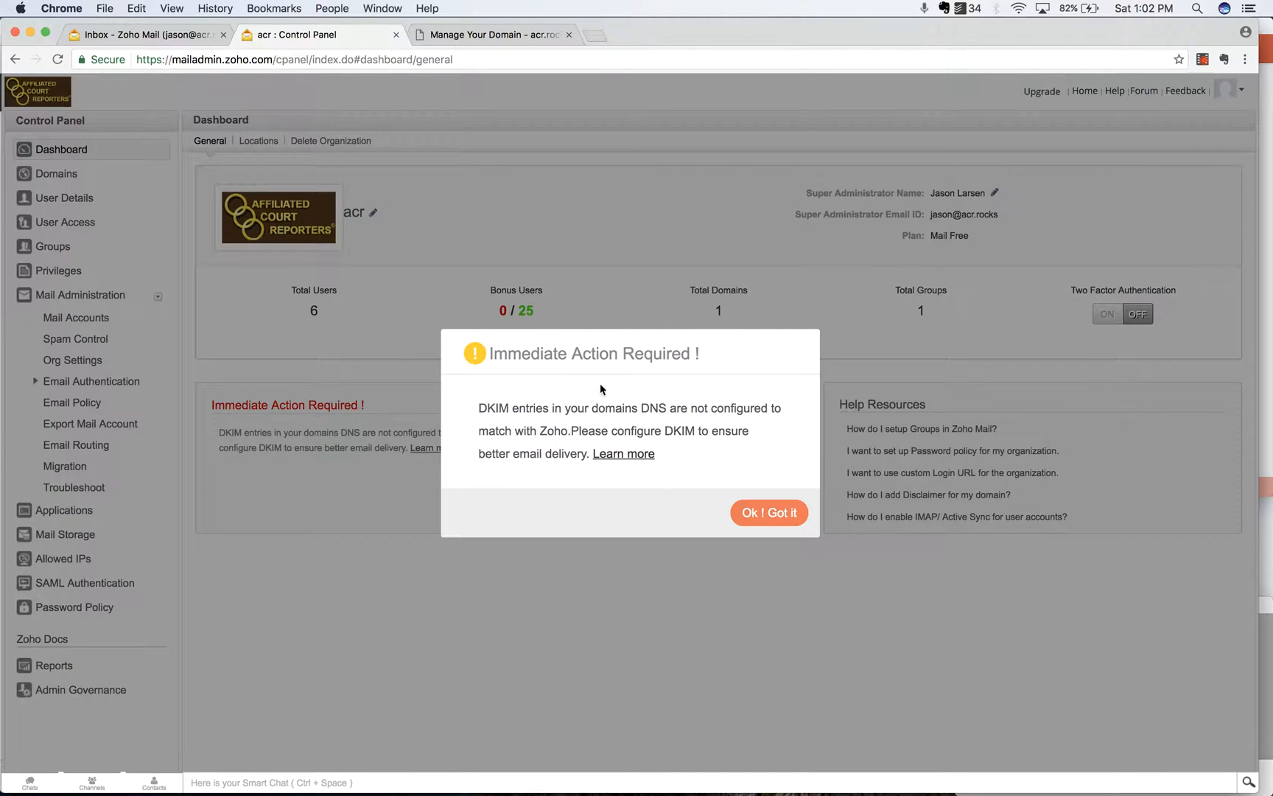
mouse_move(618, 357)
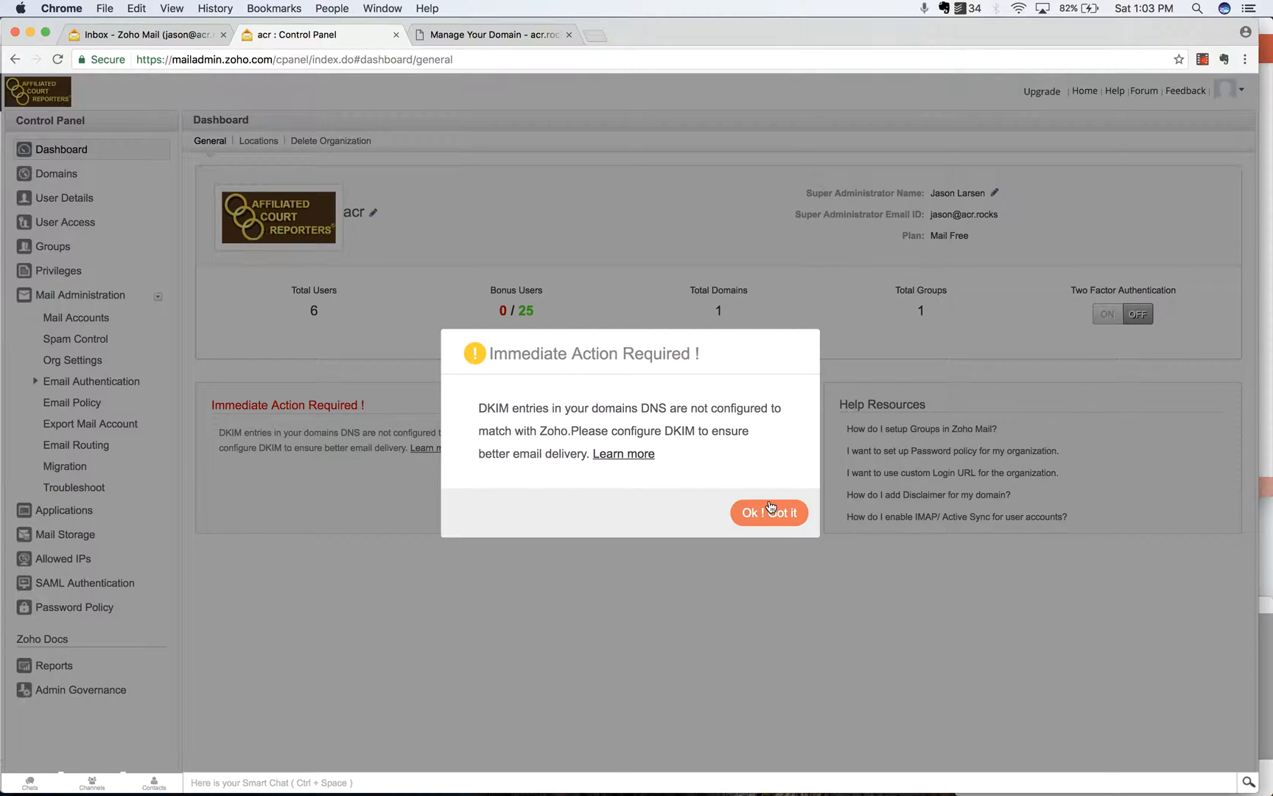
left_click(768, 512)
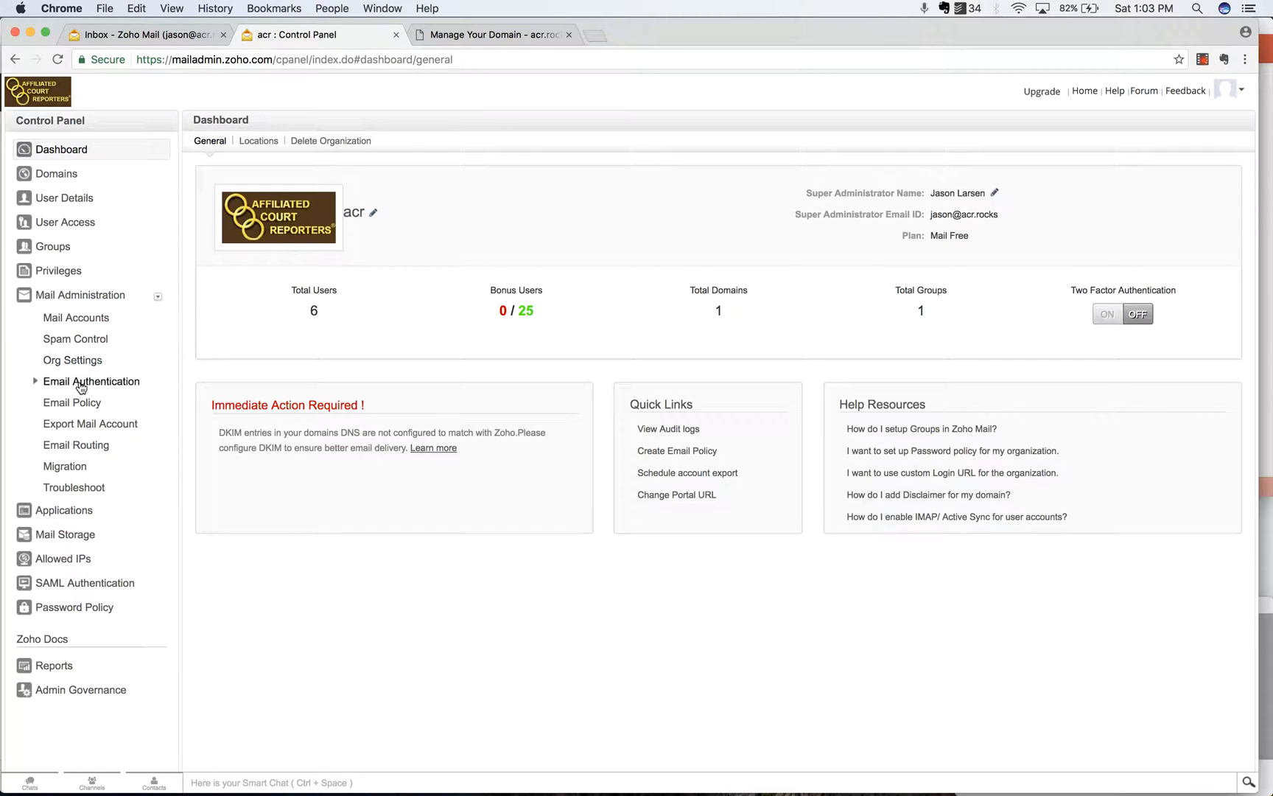
Open Email Authentication > DKIM and edit acr.rocks to see its empty selector list
left_click(92, 381)
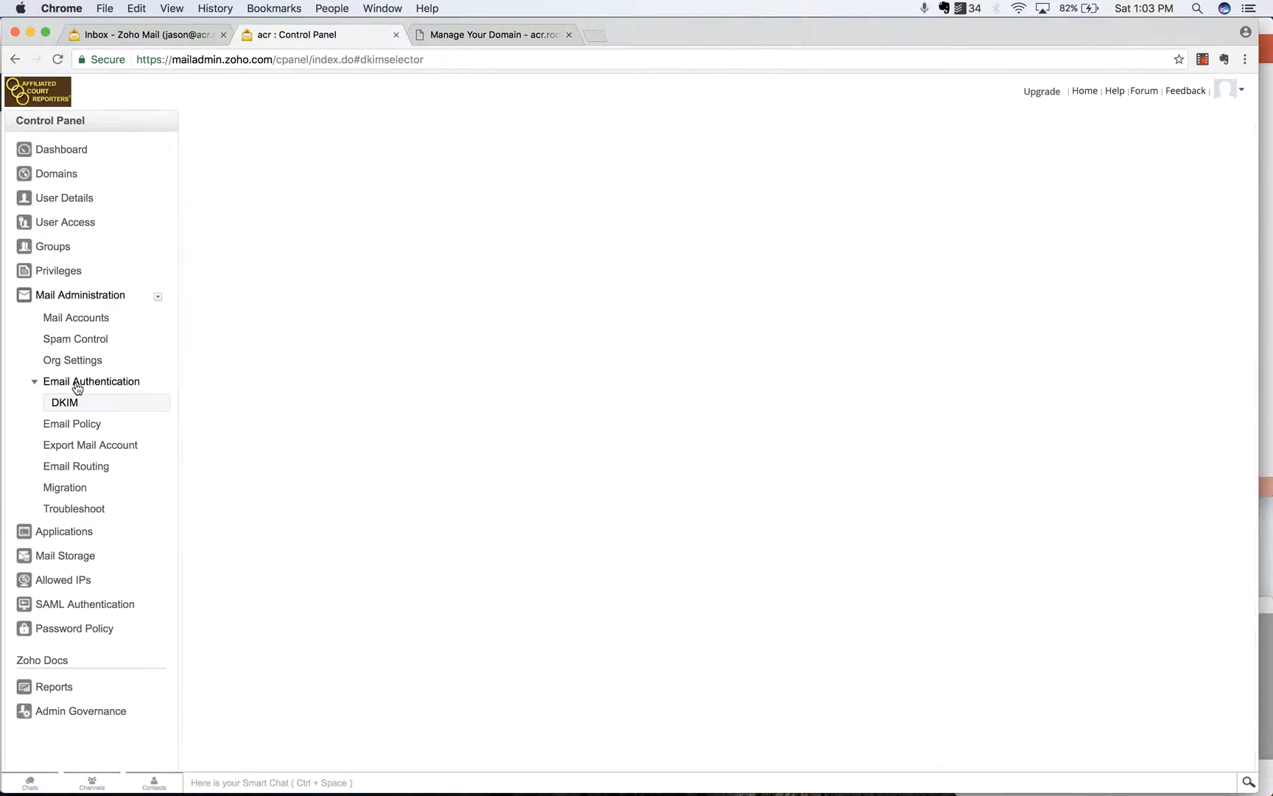
left_click(64, 402)
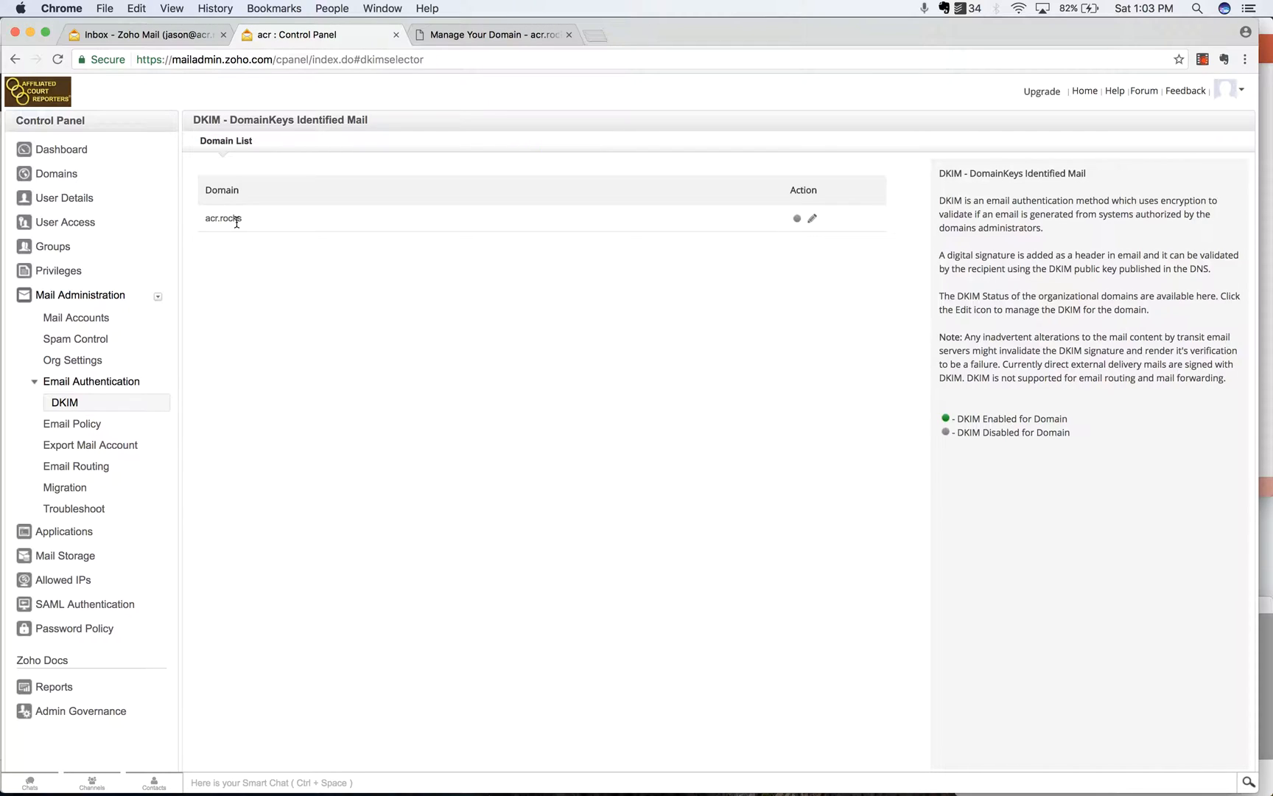
mouse_move(672, 195)
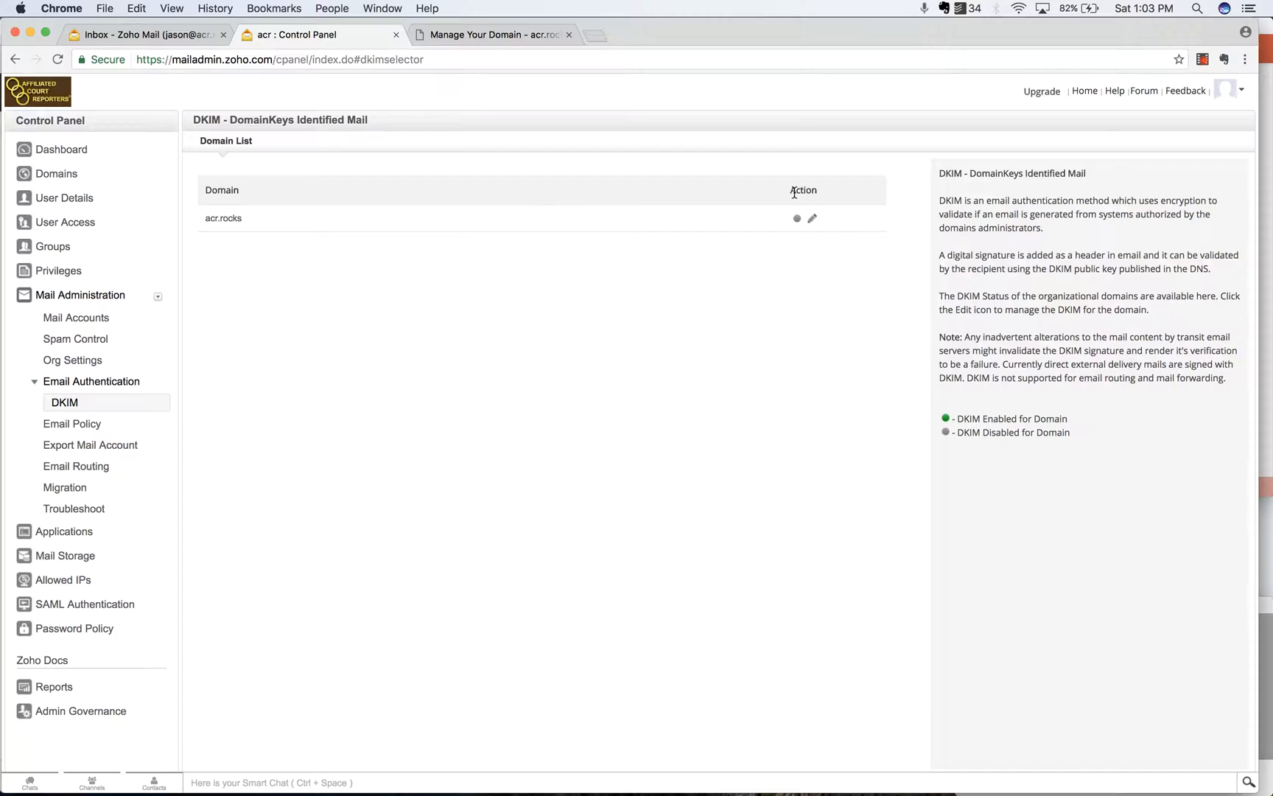
mouse_move(812, 219)
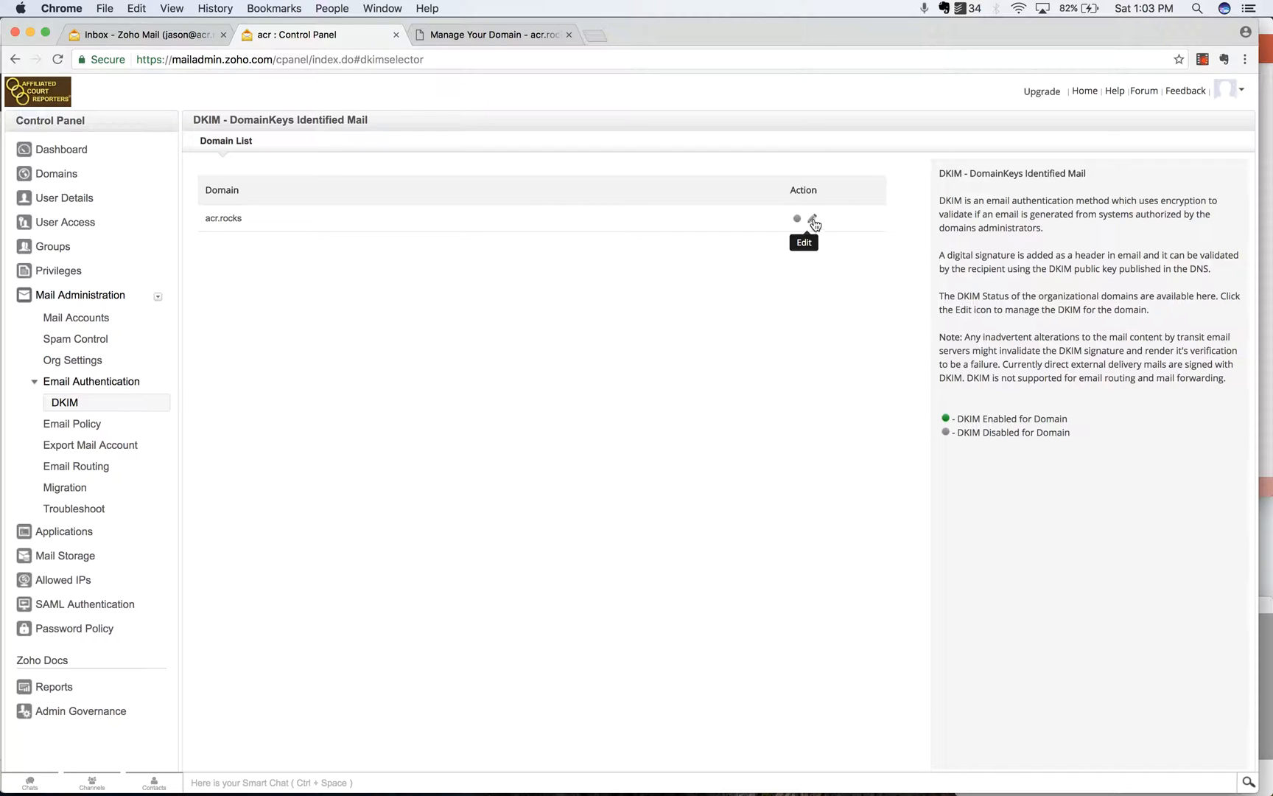
left_click(815, 218)
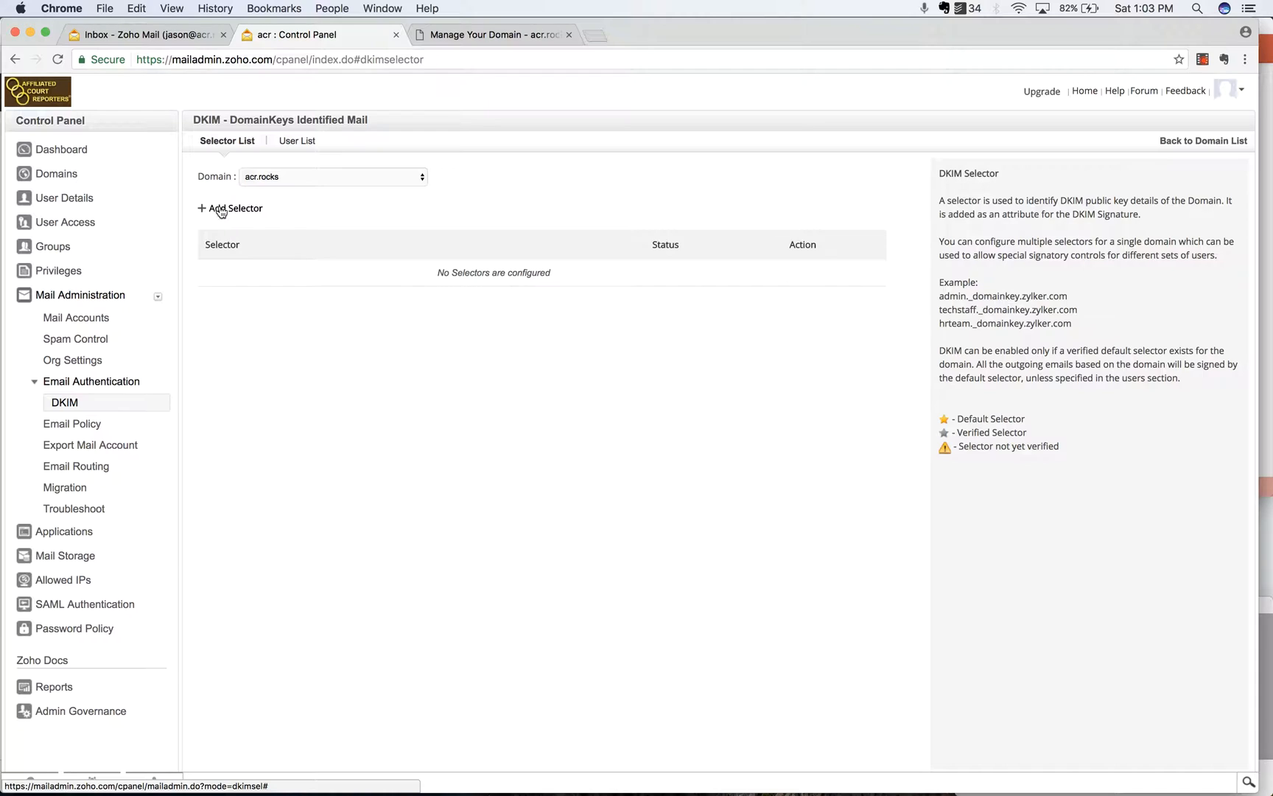
Add DKIM selector 'zoho' for acr.rocks and generate its TXT record value
left_click(235, 208)
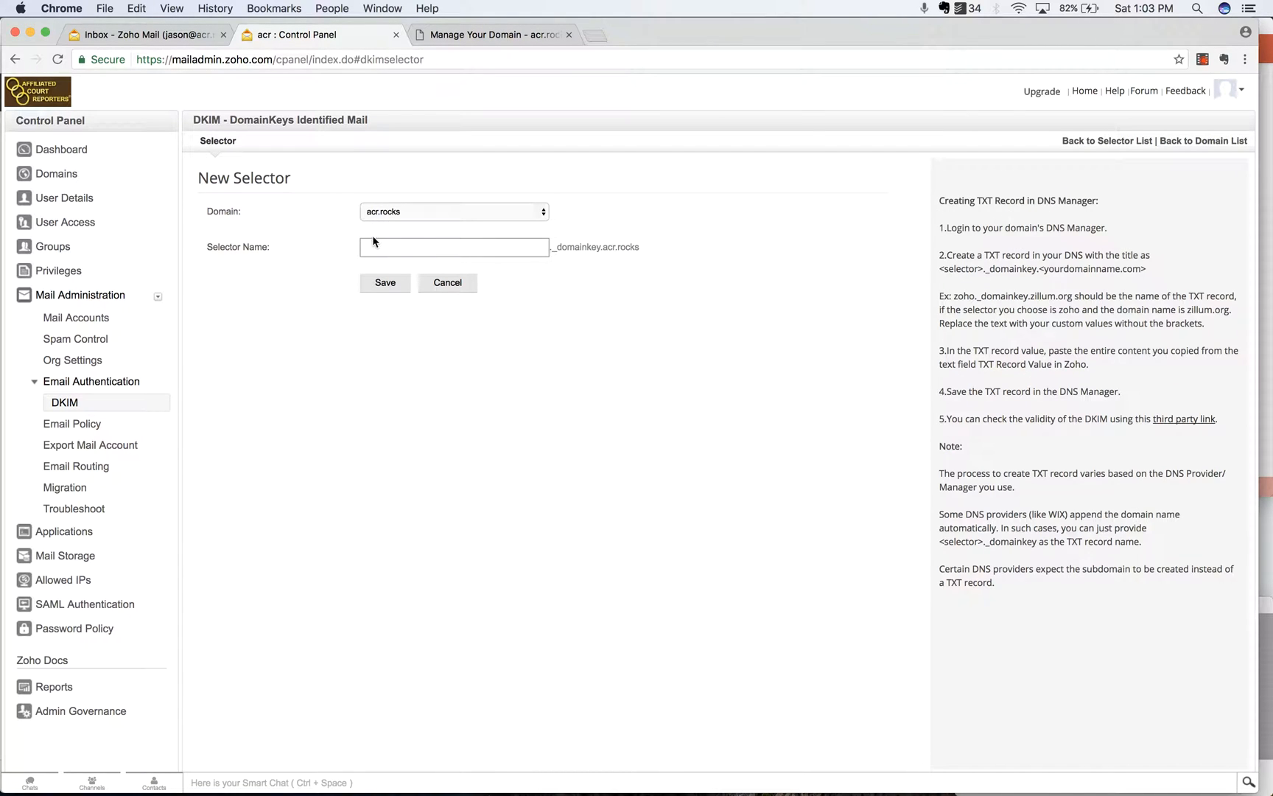
left_click(453, 247)
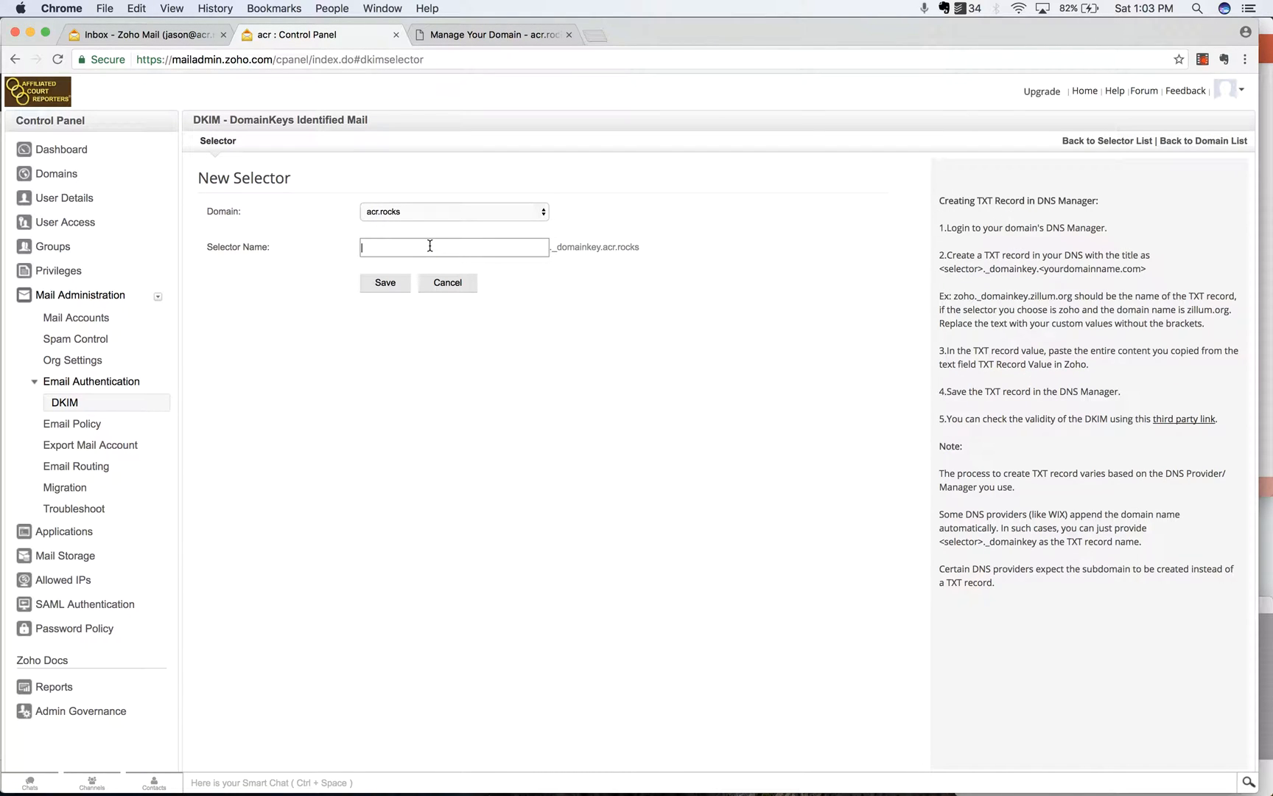
type("zoho")
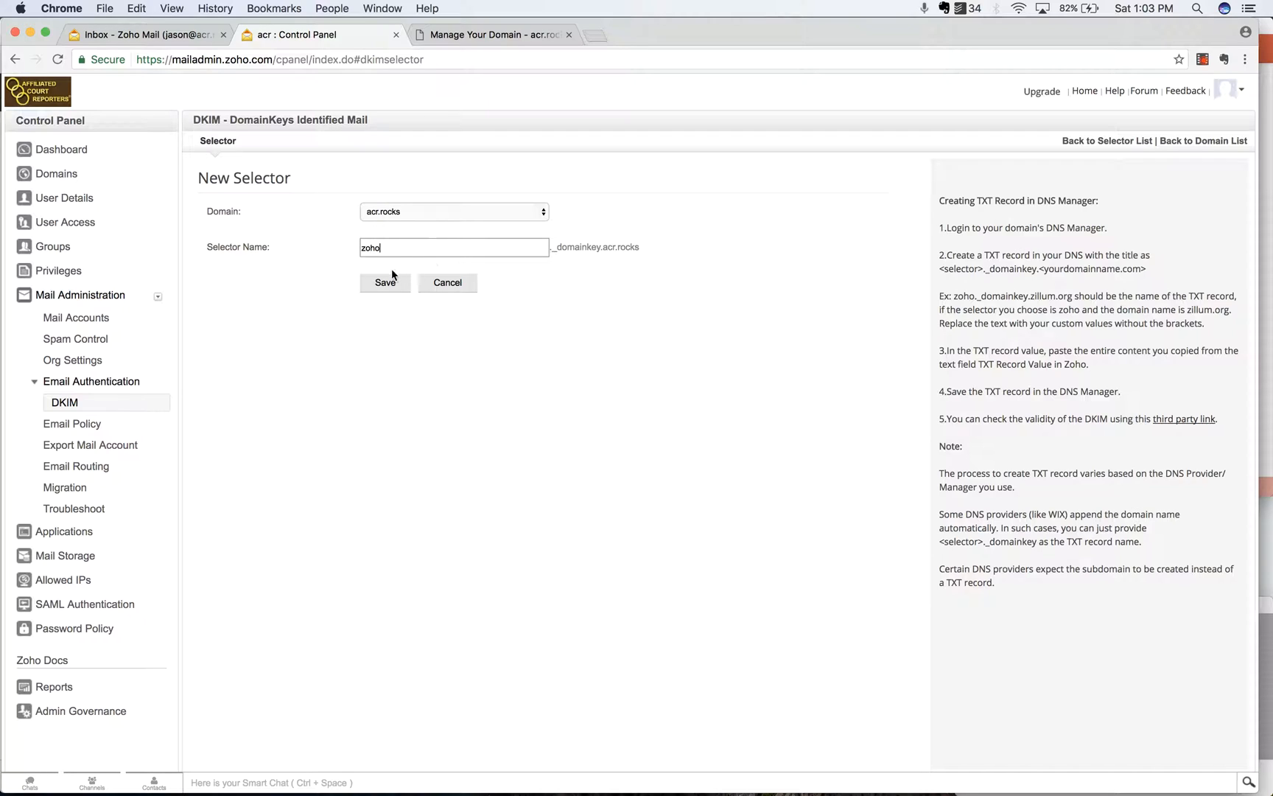
left_click(384, 283)
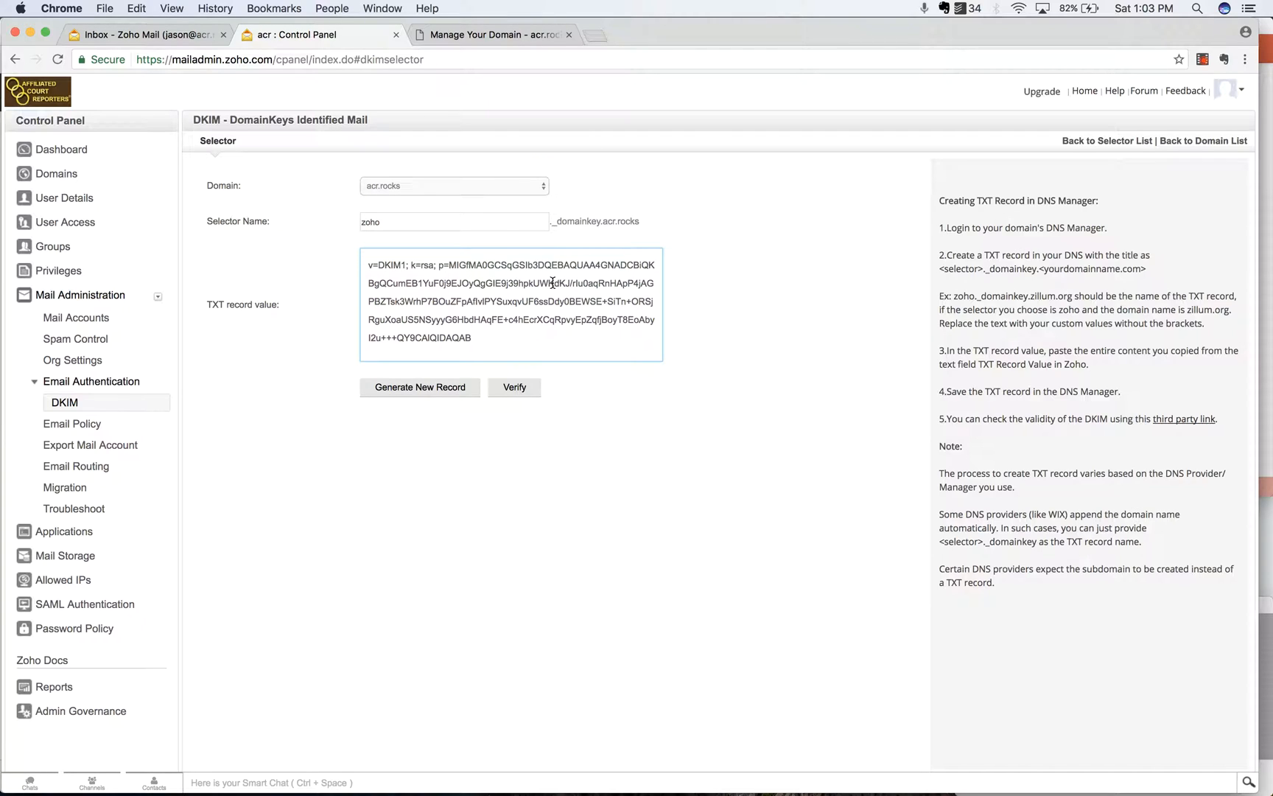
mouse_move(654, 230)
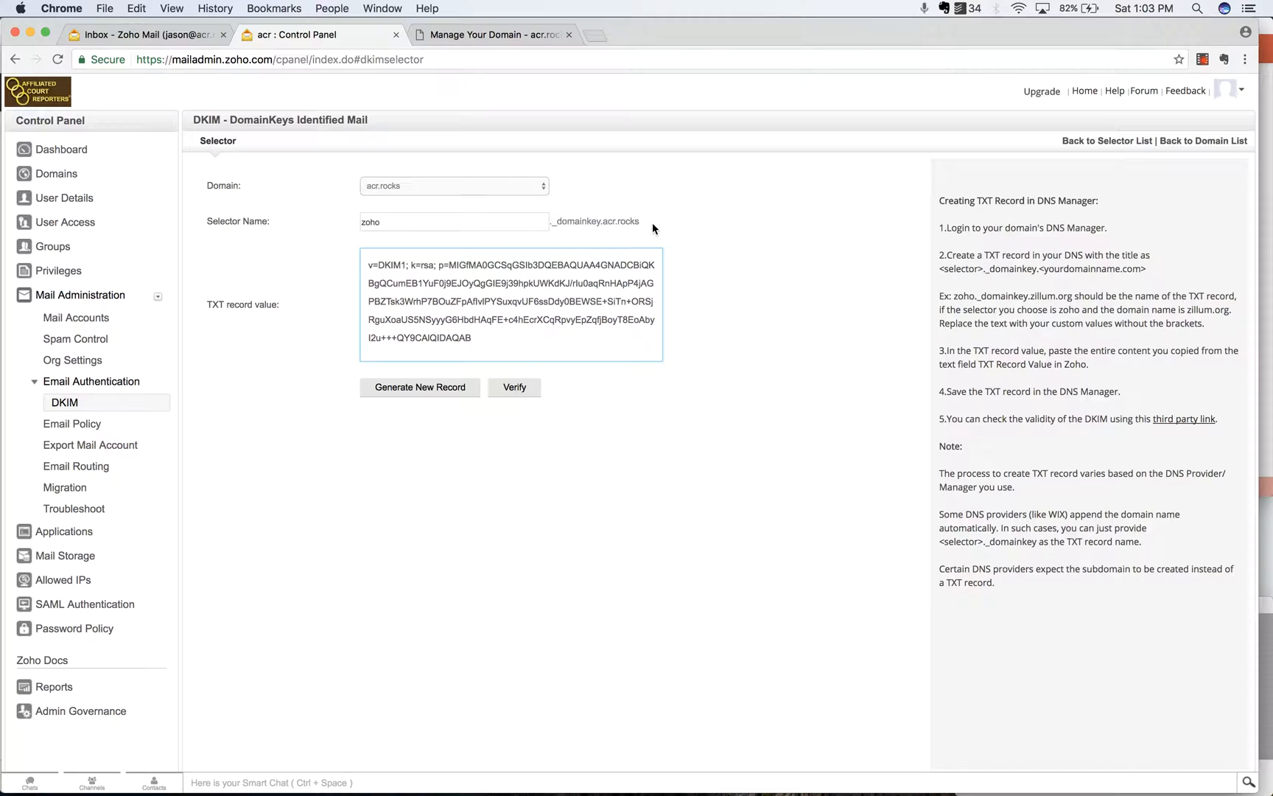
mouse_move(641, 226)
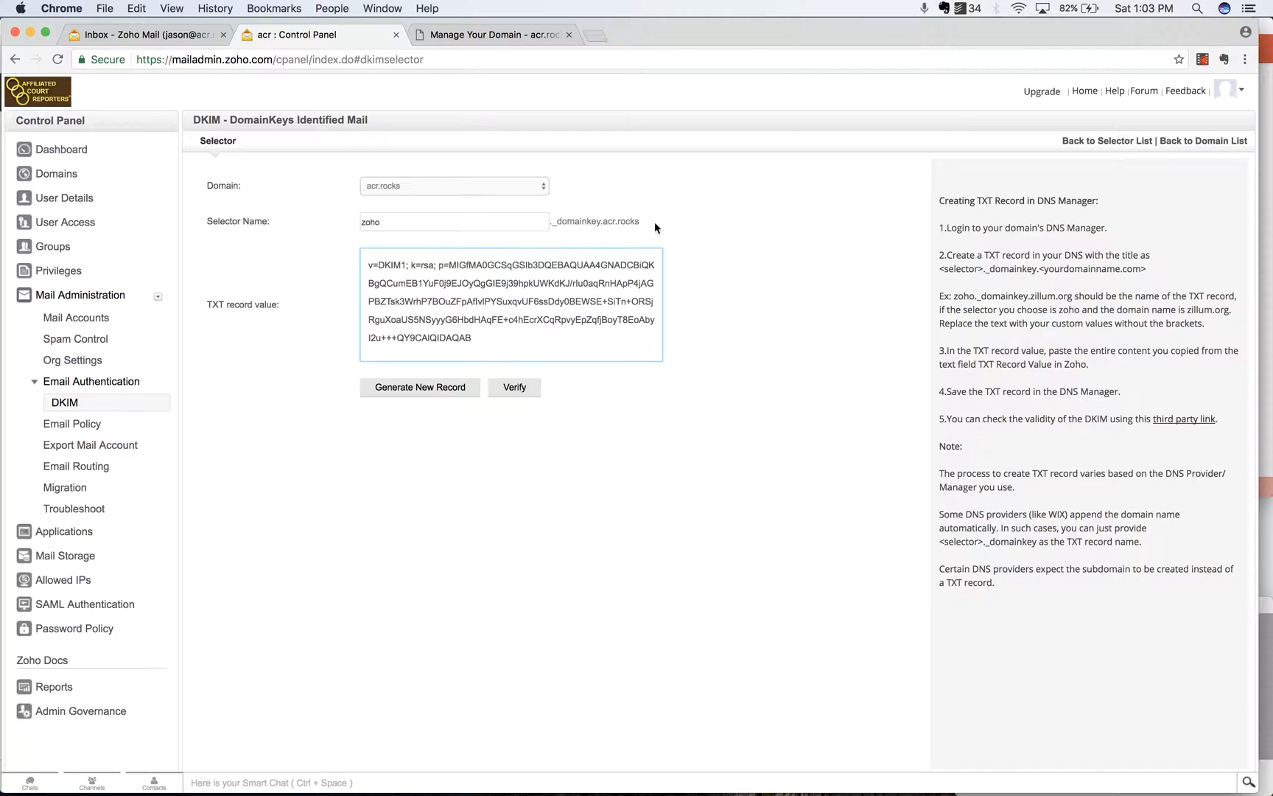
mouse_move(554, 221)
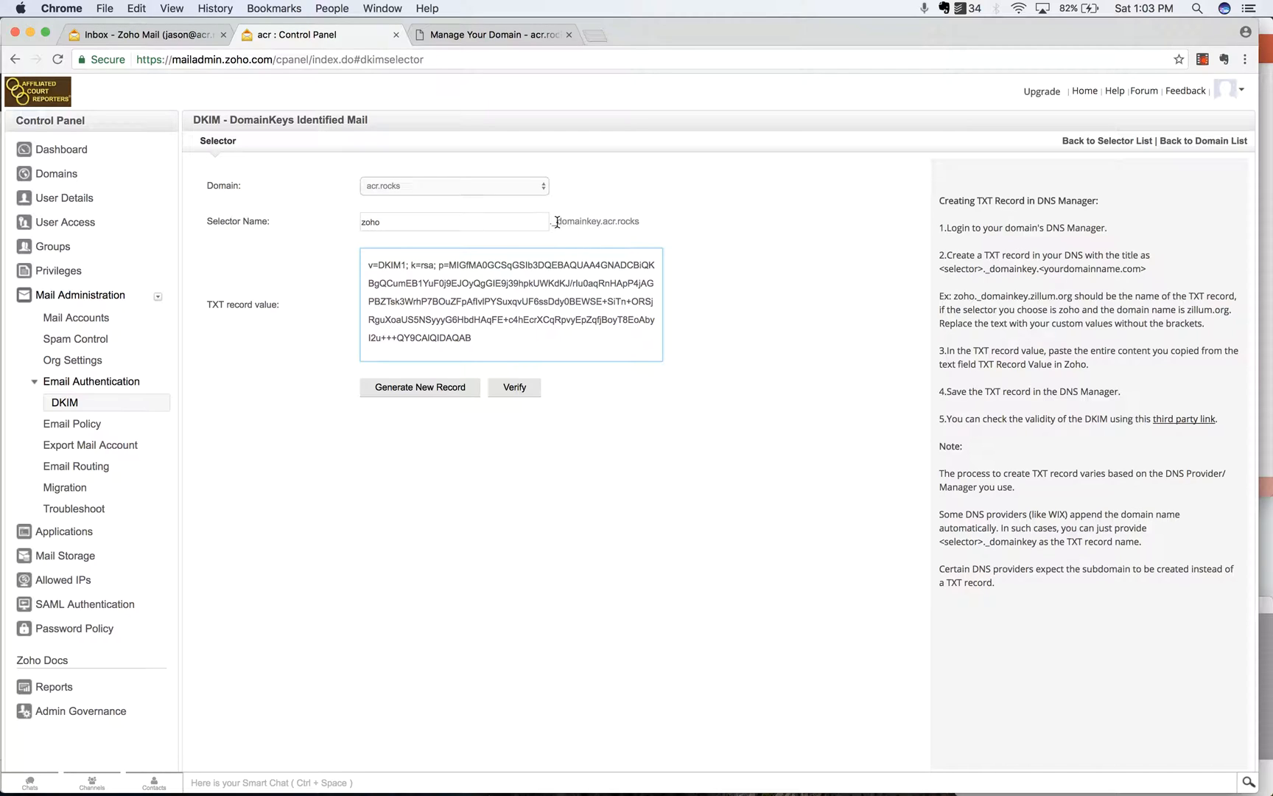
mouse_move(631, 220)
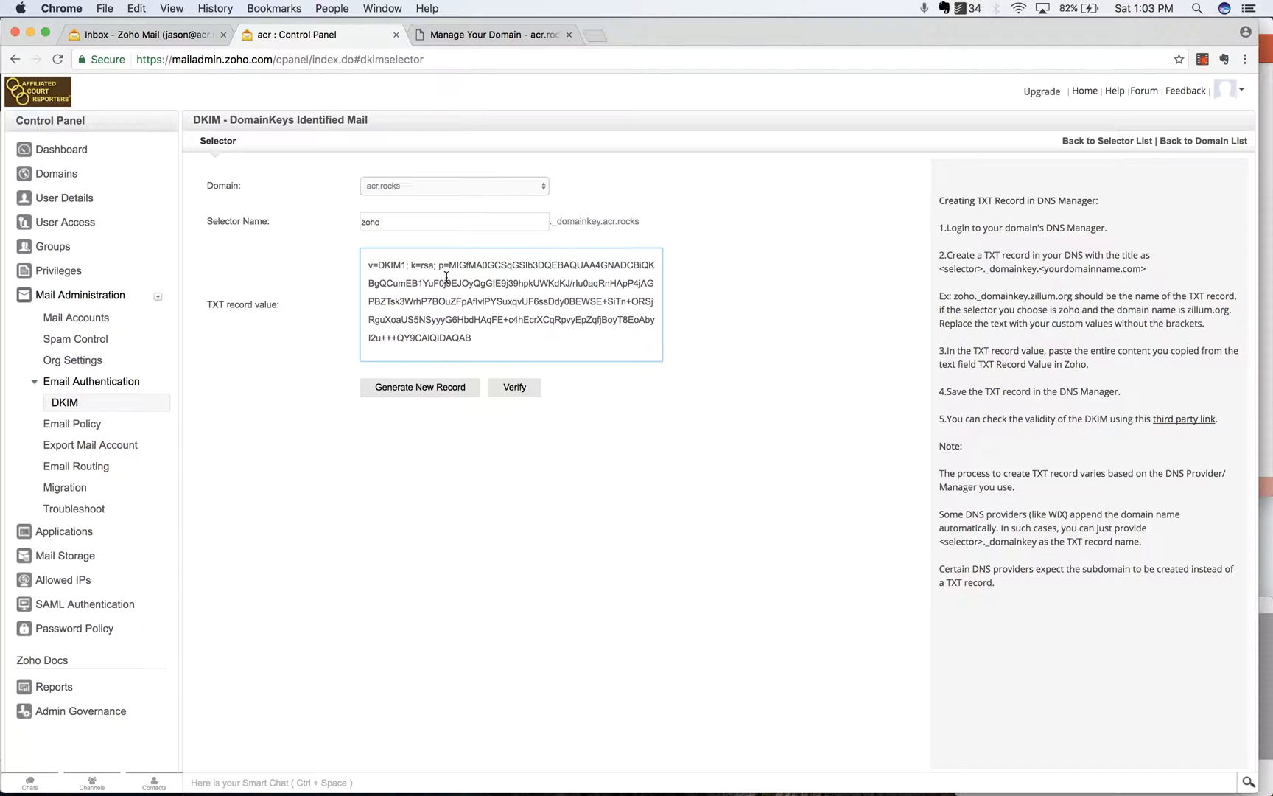
left_click(492, 33)
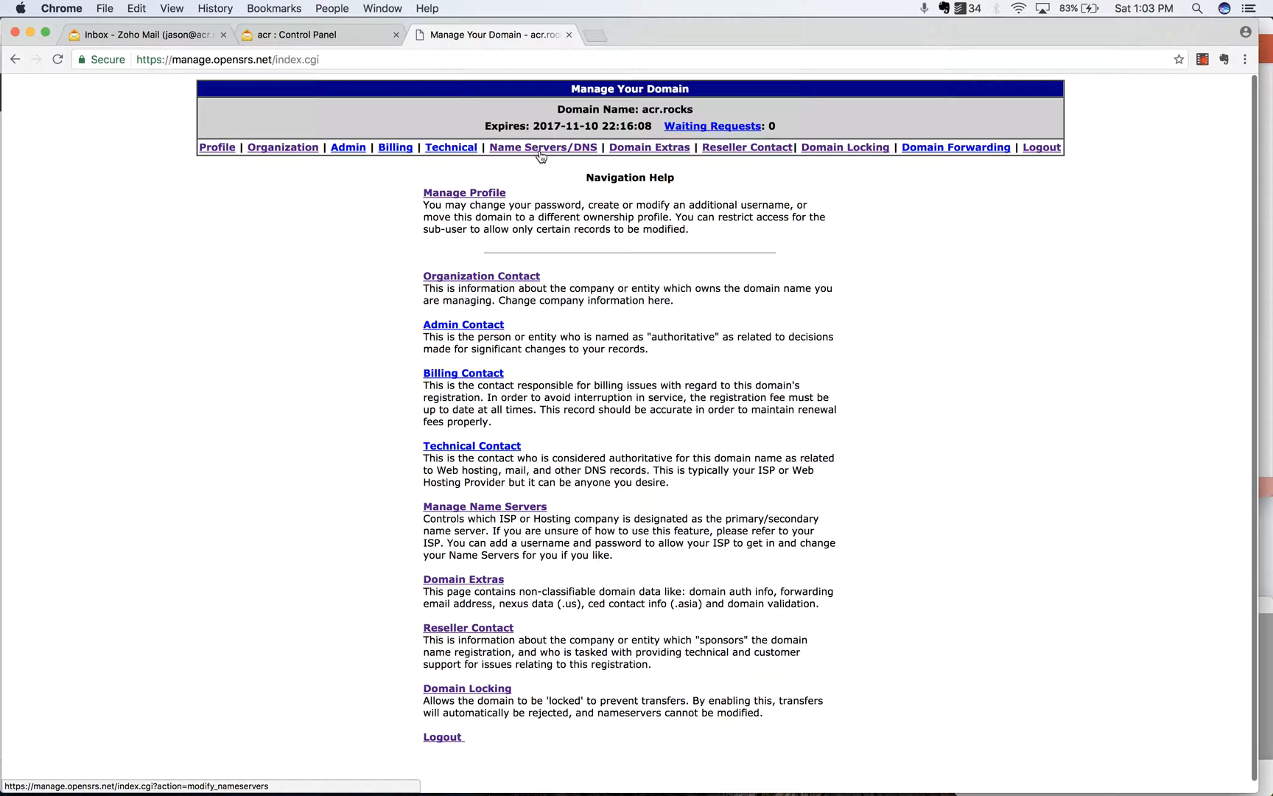
mouse_move(505, 508)
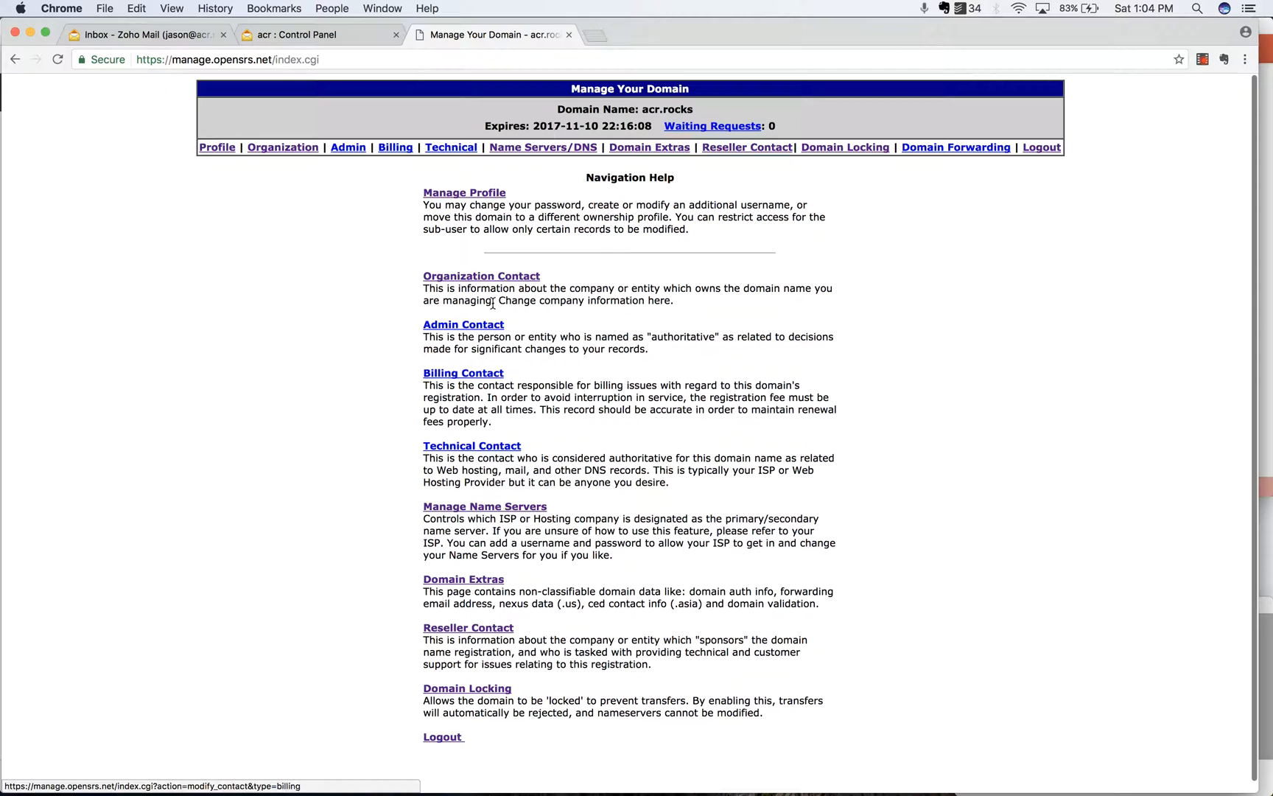
mouse_move(542, 147)
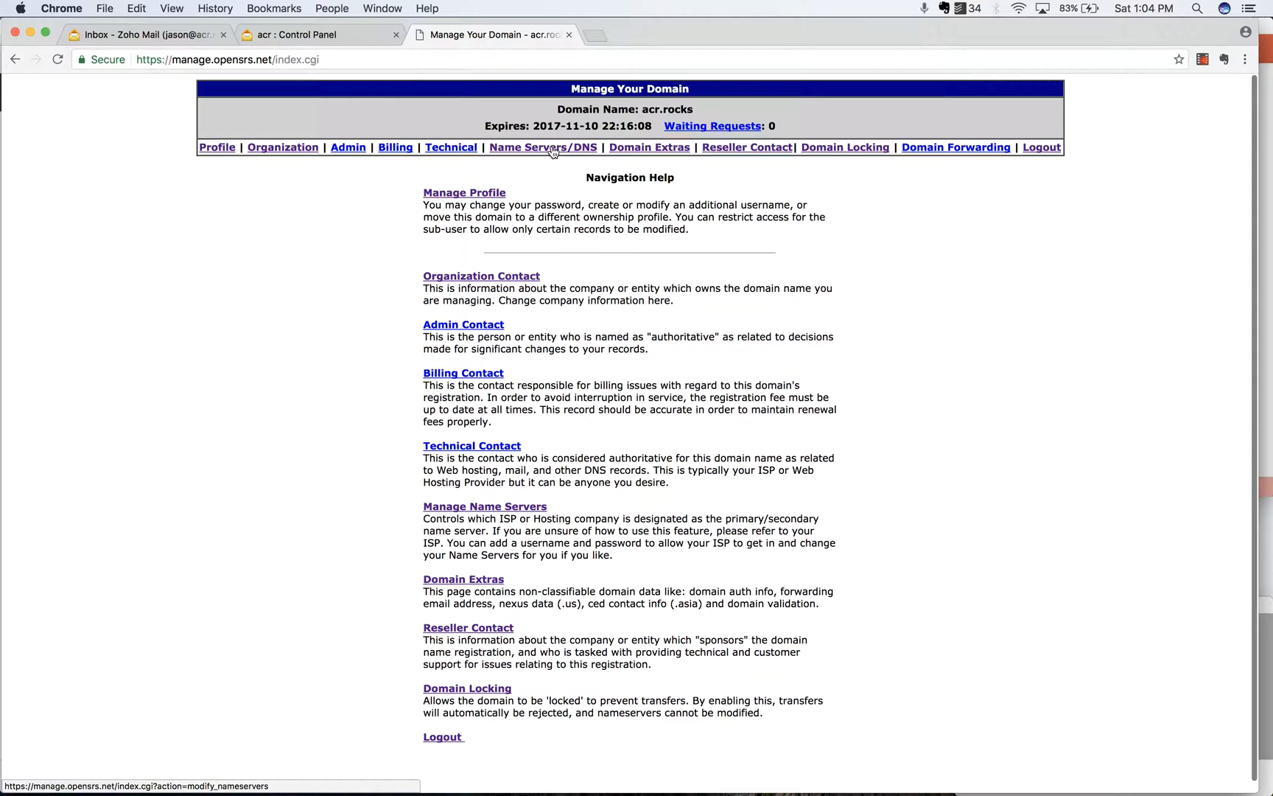
Open the acr.rocks DNS zone via Name Servers/DNS > Modify DNS Zone
left_click(542, 146)
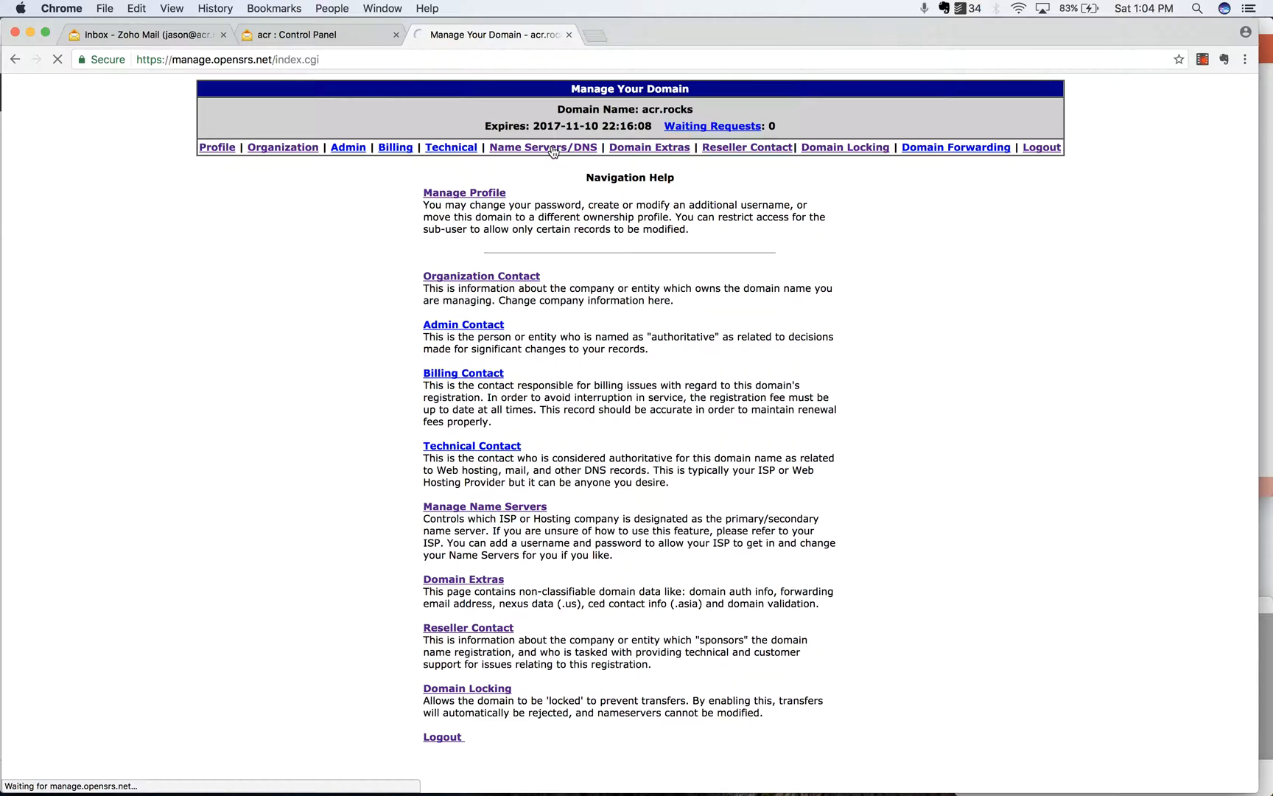
left_click(543, 146)
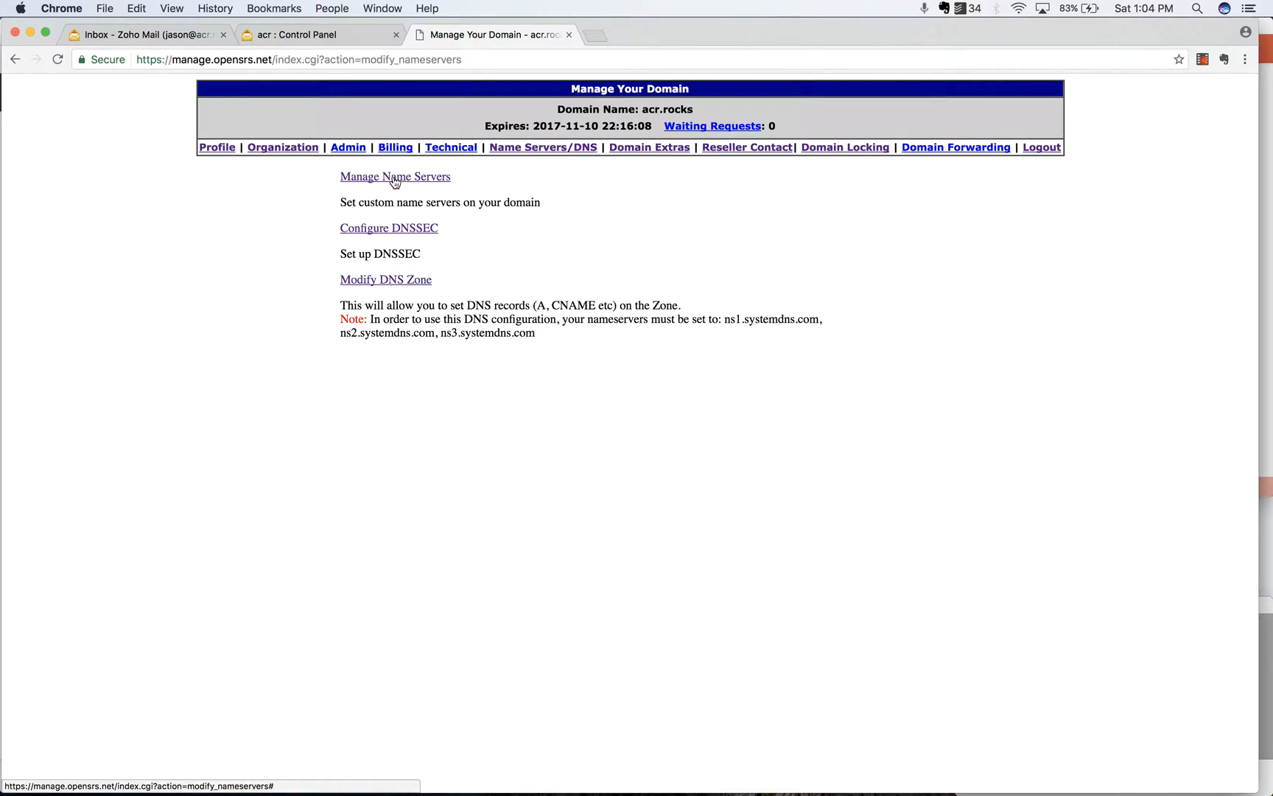
mouse_move(397, 285)
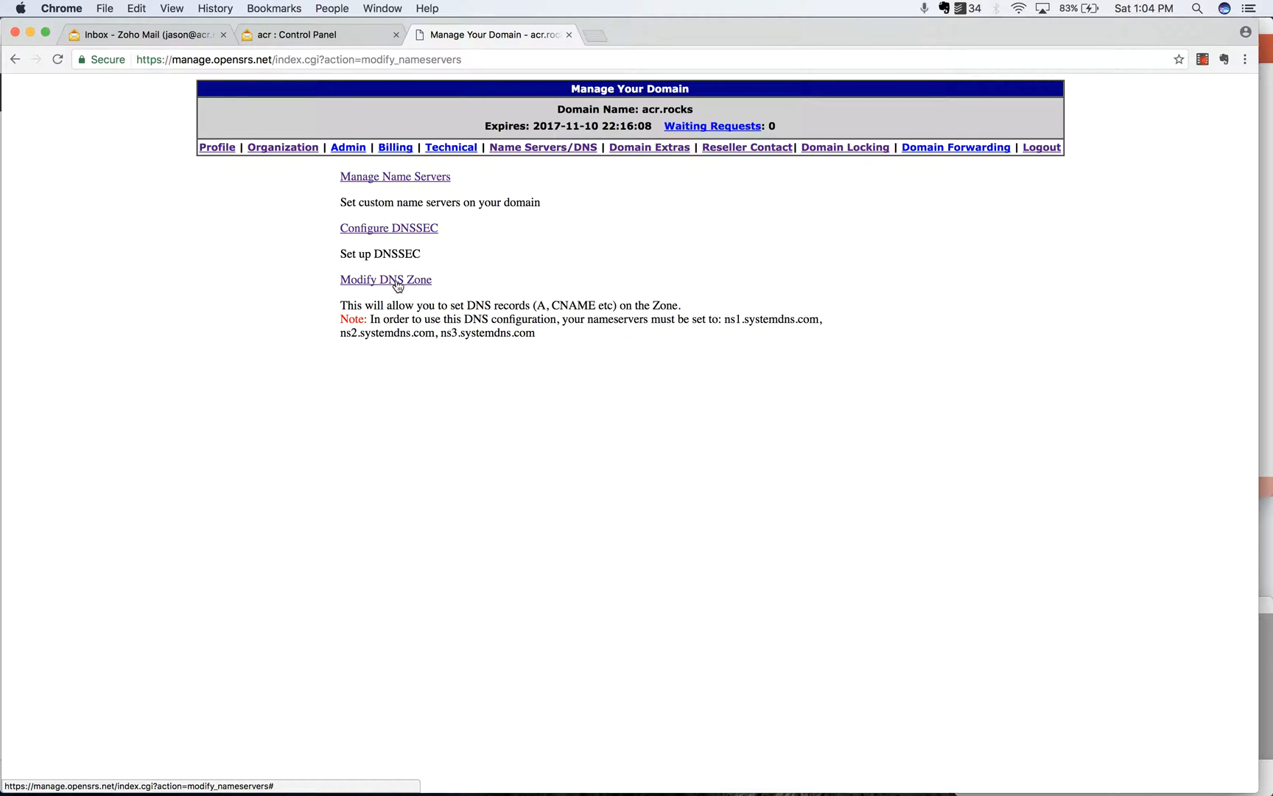
left_click(386, 279)
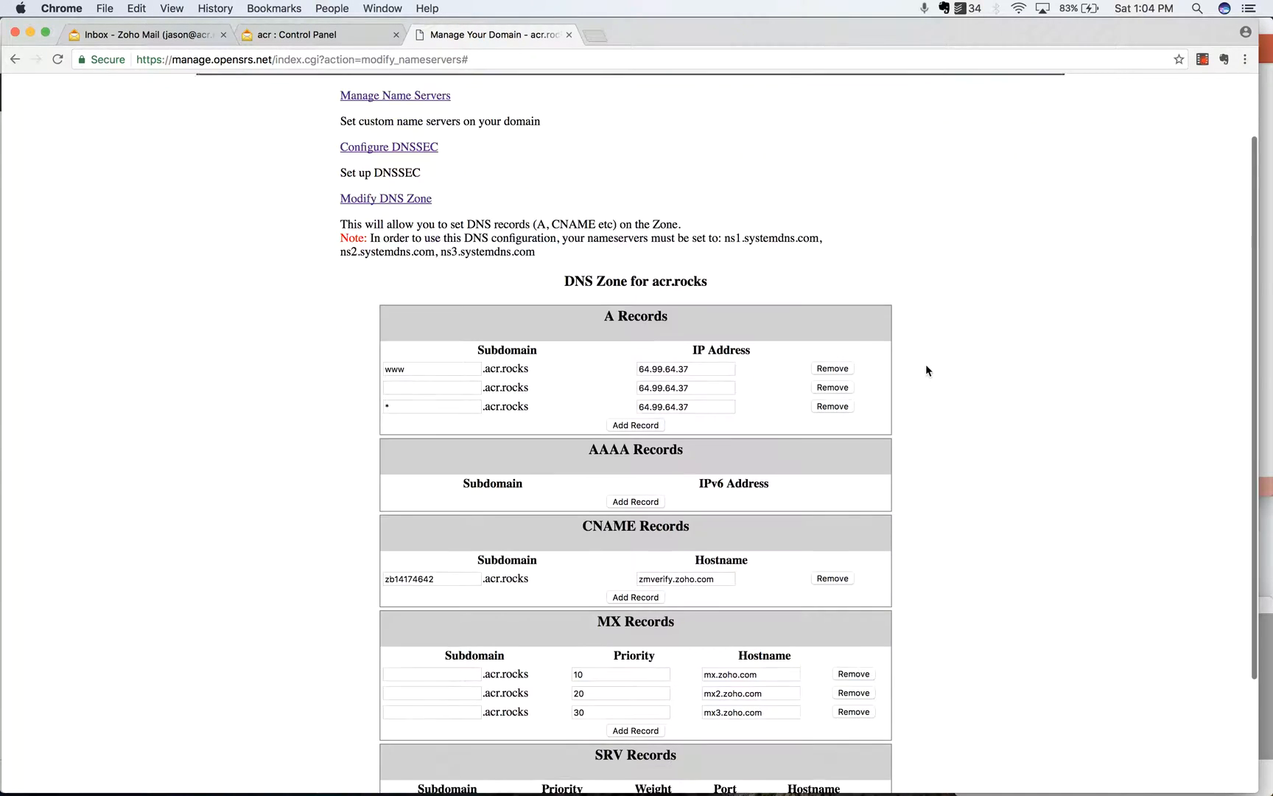
scroll("down", 3)
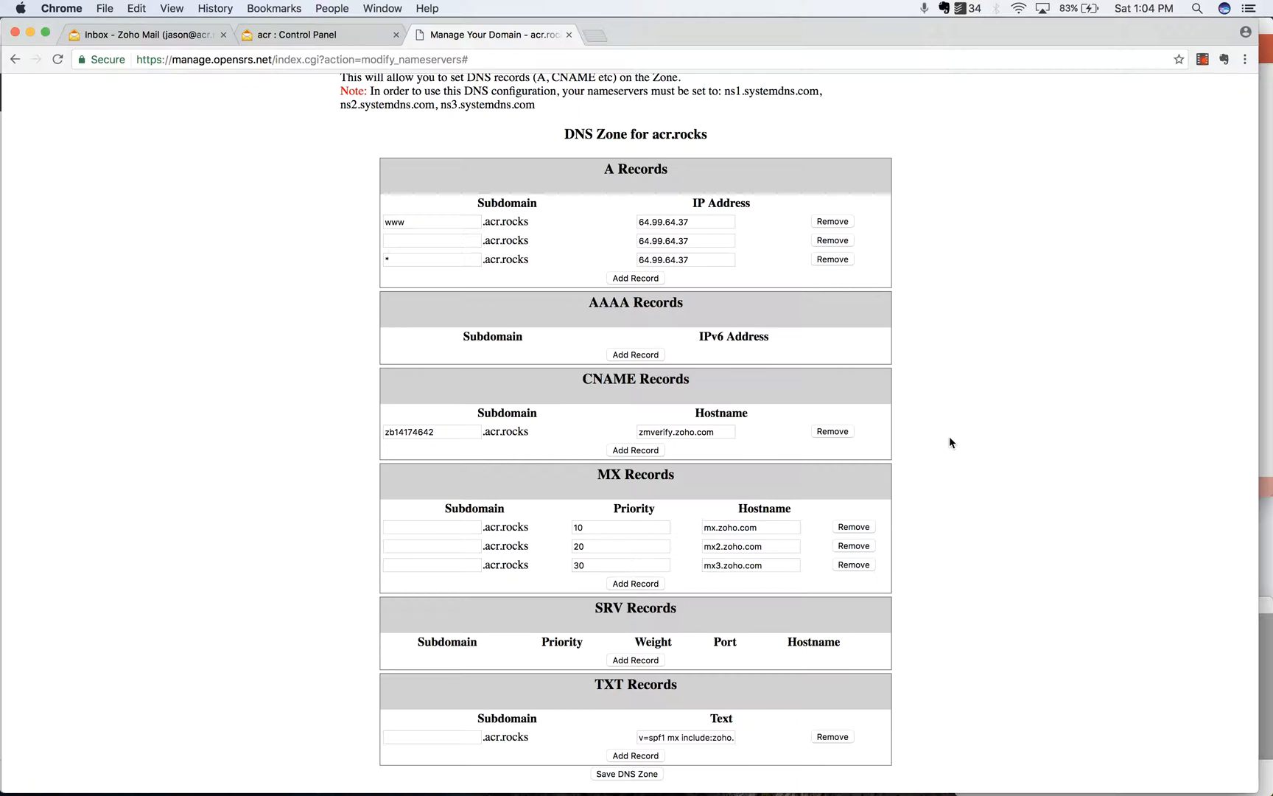
mouse_move(818, 461)
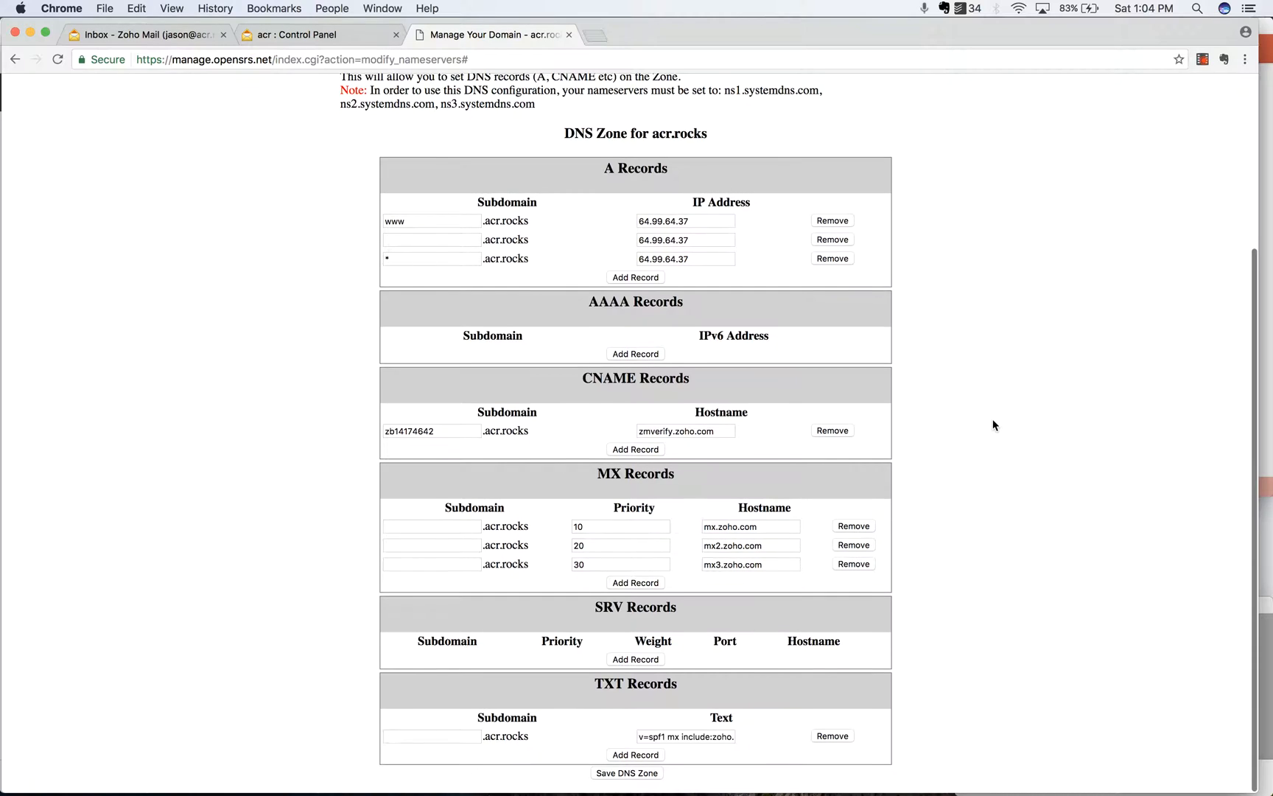
mouse_move(499, 490)
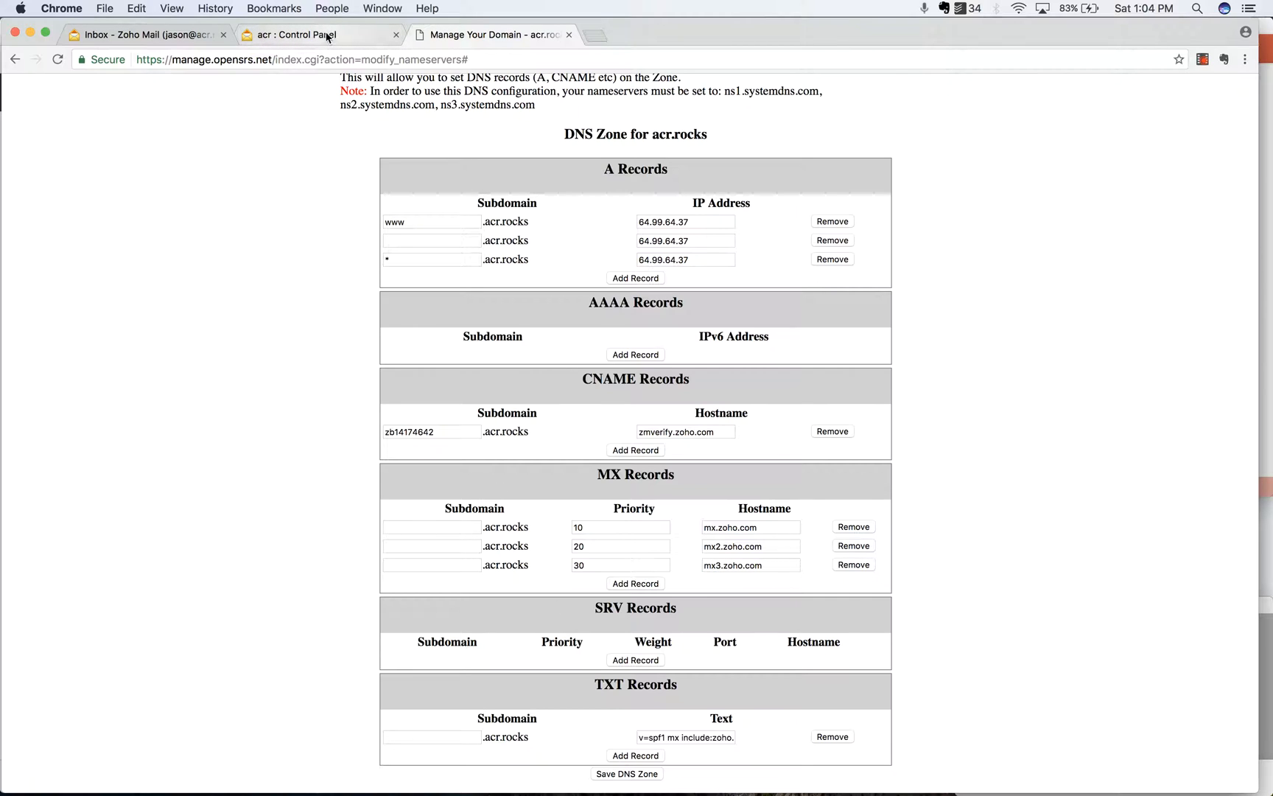
Copy the _domainkey record name from Zoho and add a blank TXT record row
left_click(317, 34)
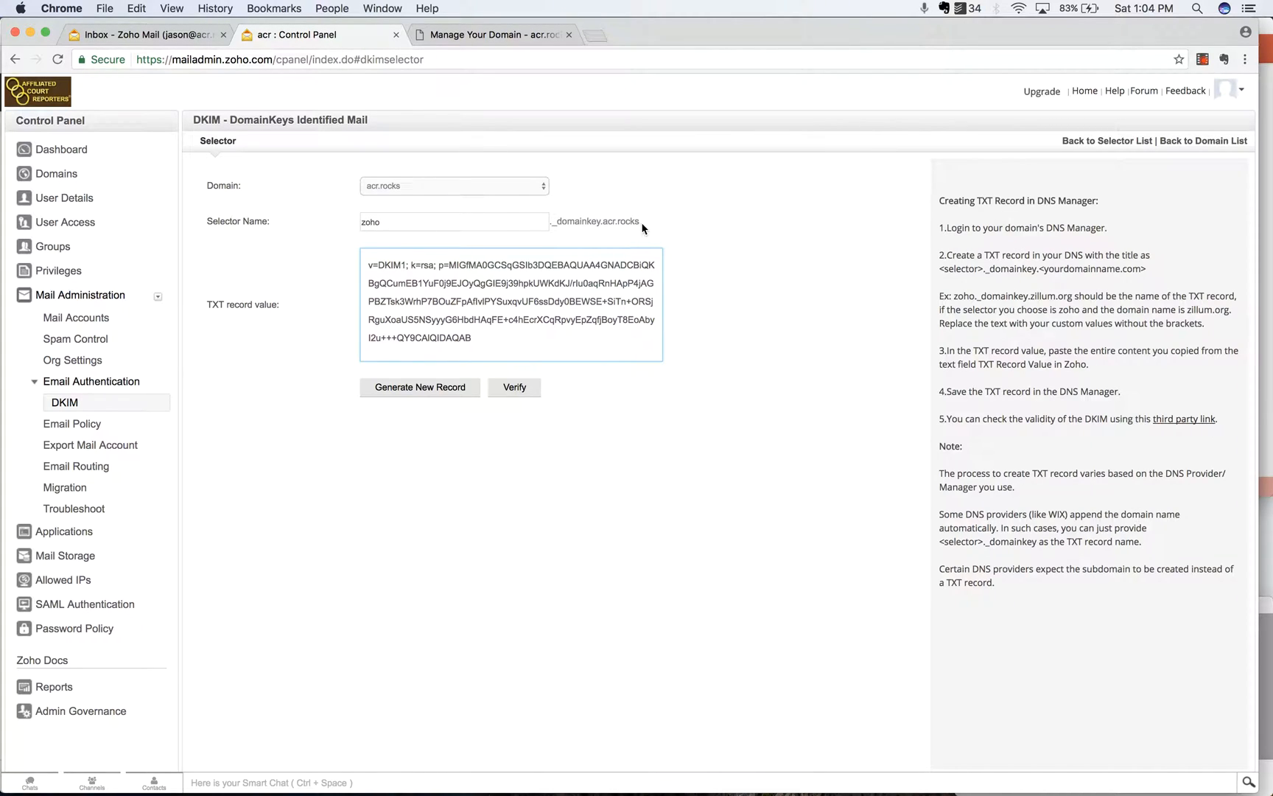
double_click(576, 221)
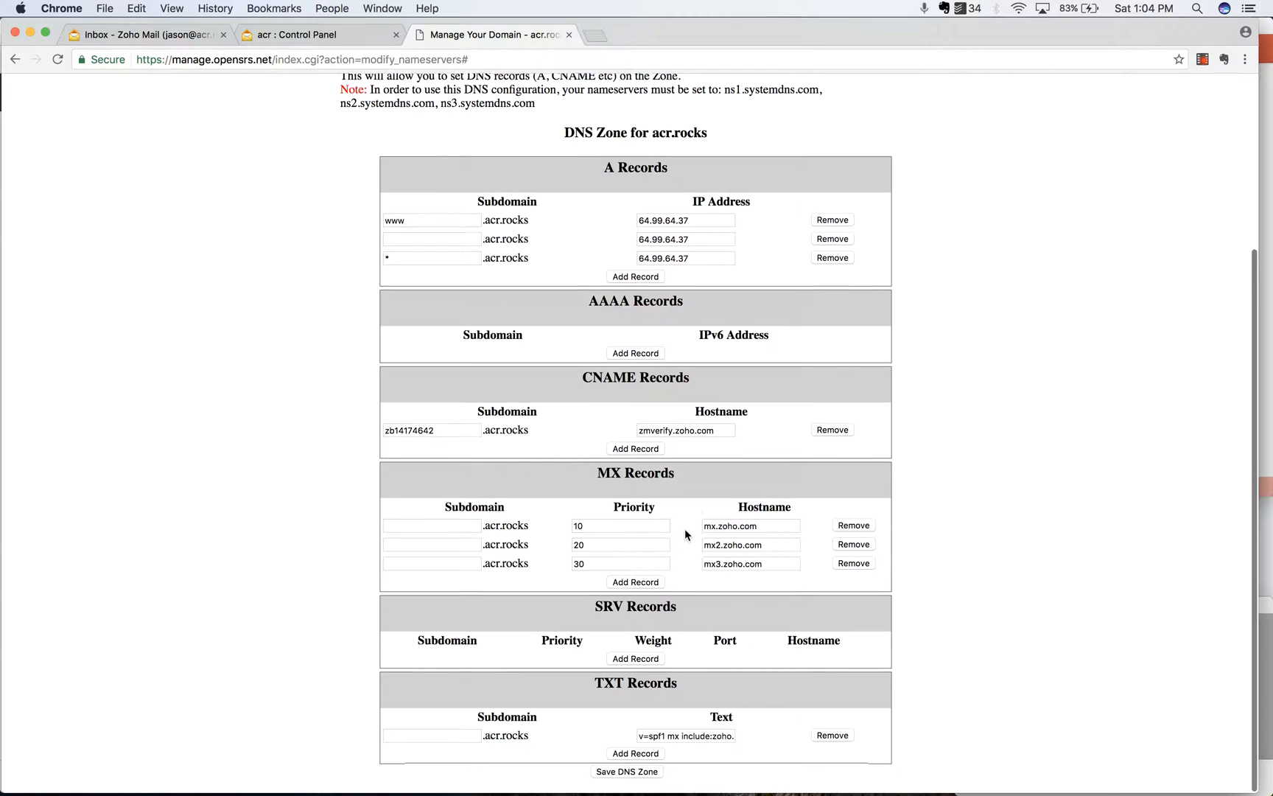
left_click(636, 753)
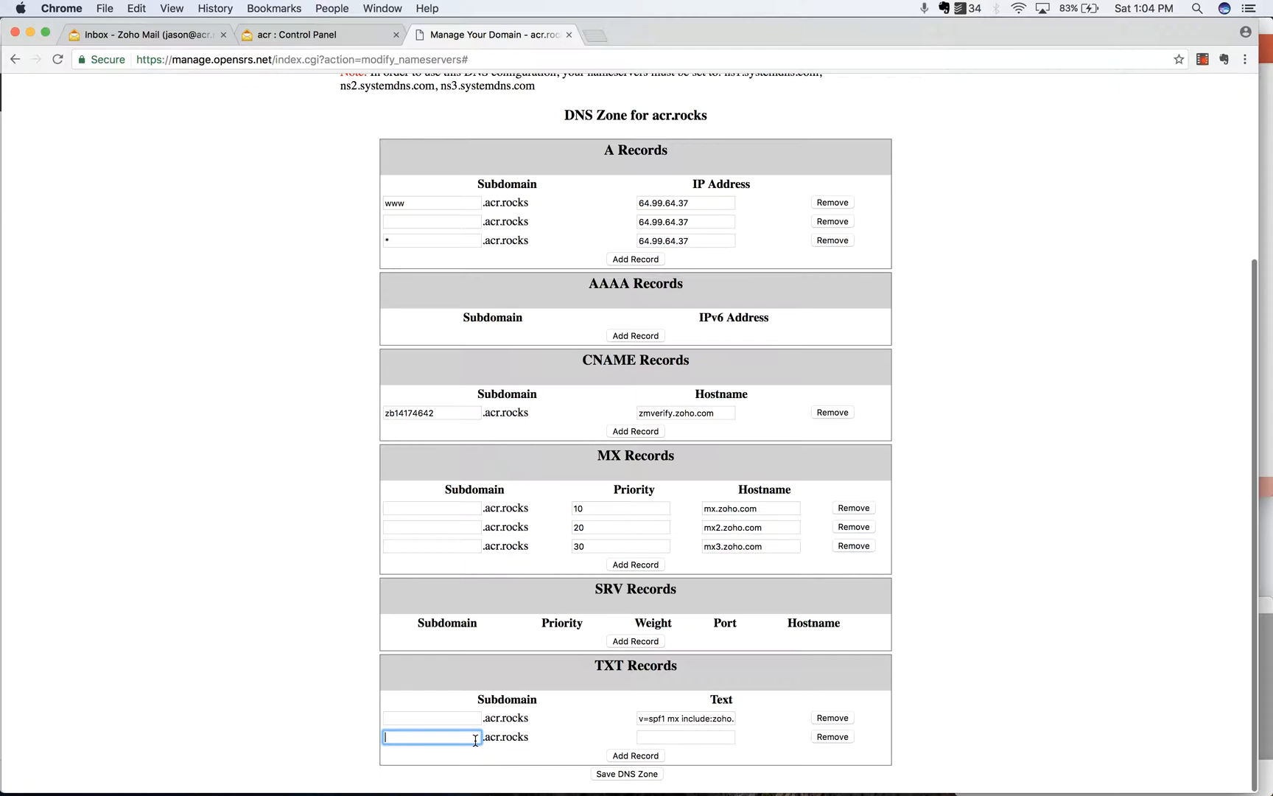
Fill the TXT row with subdomain zoho._domainkey and the copied DKIM key
type("zoho.")
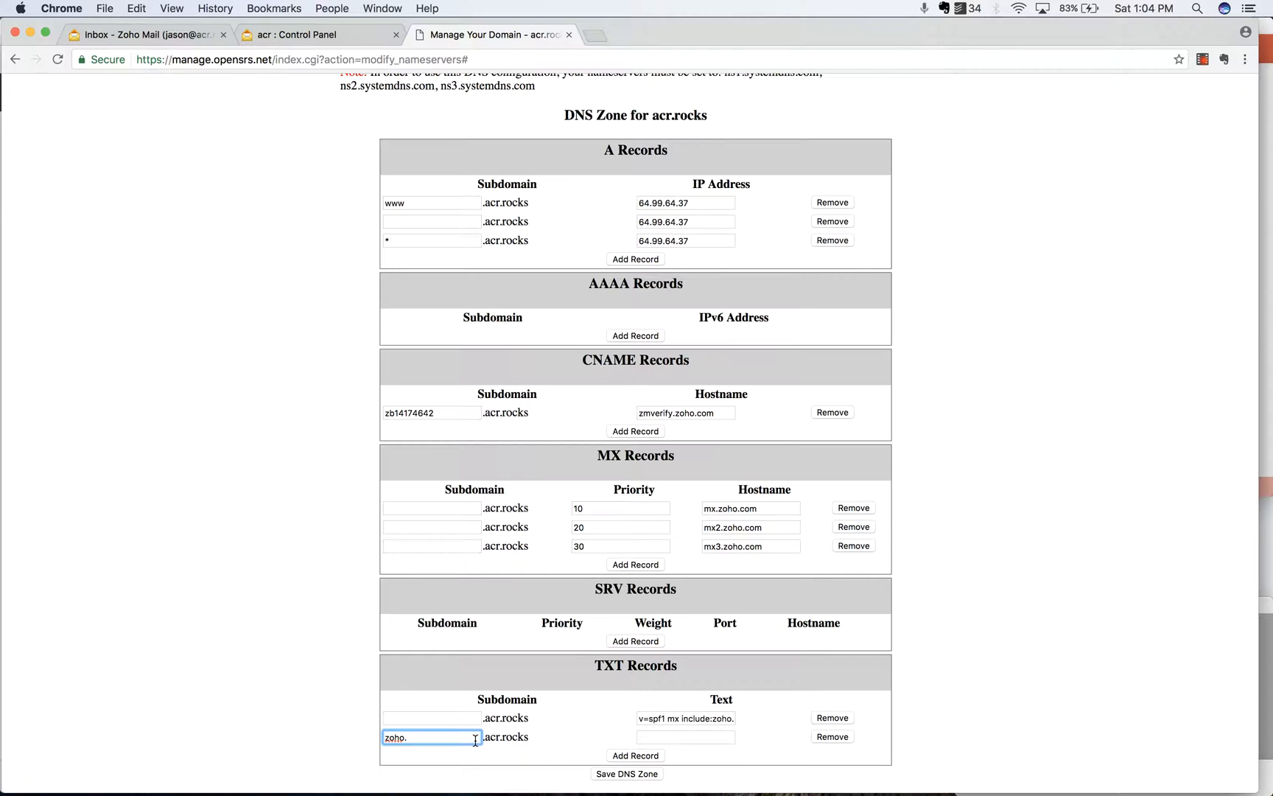
type("_domainkey")
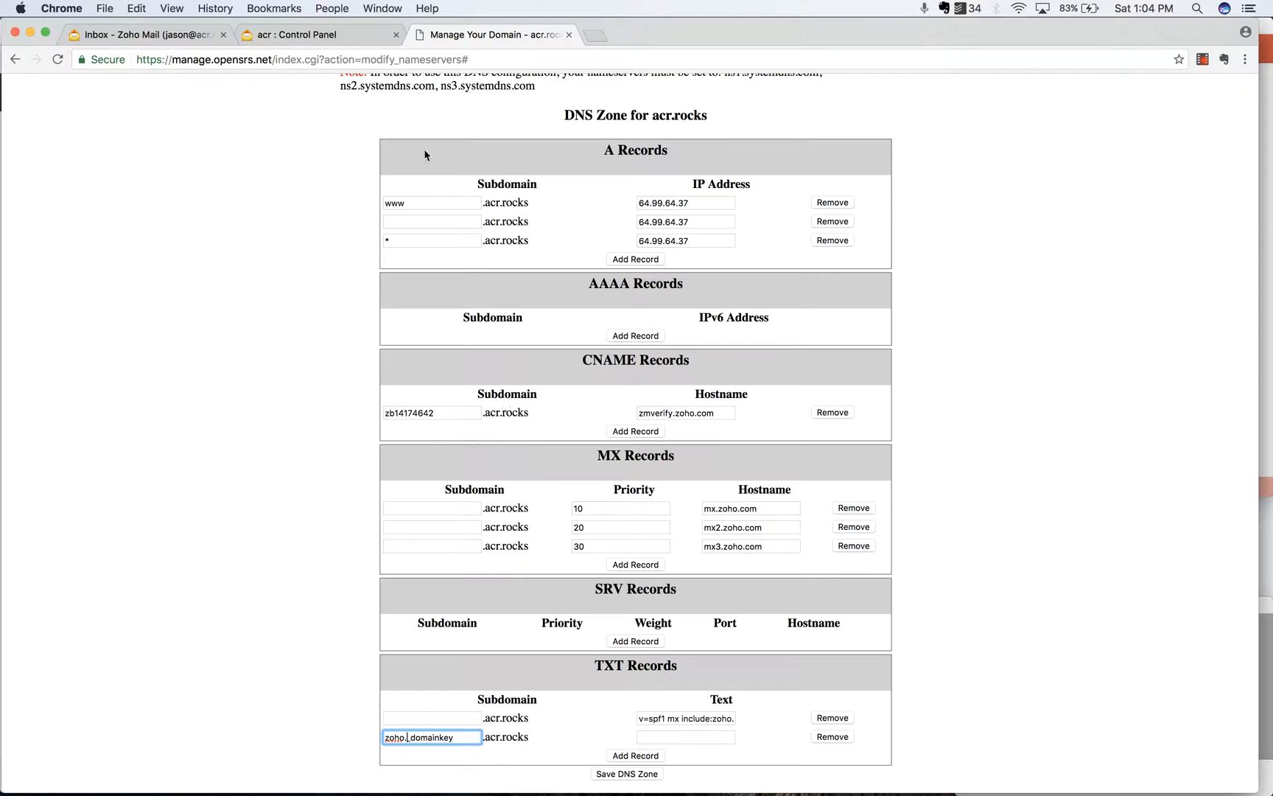
left_click(317, 33)
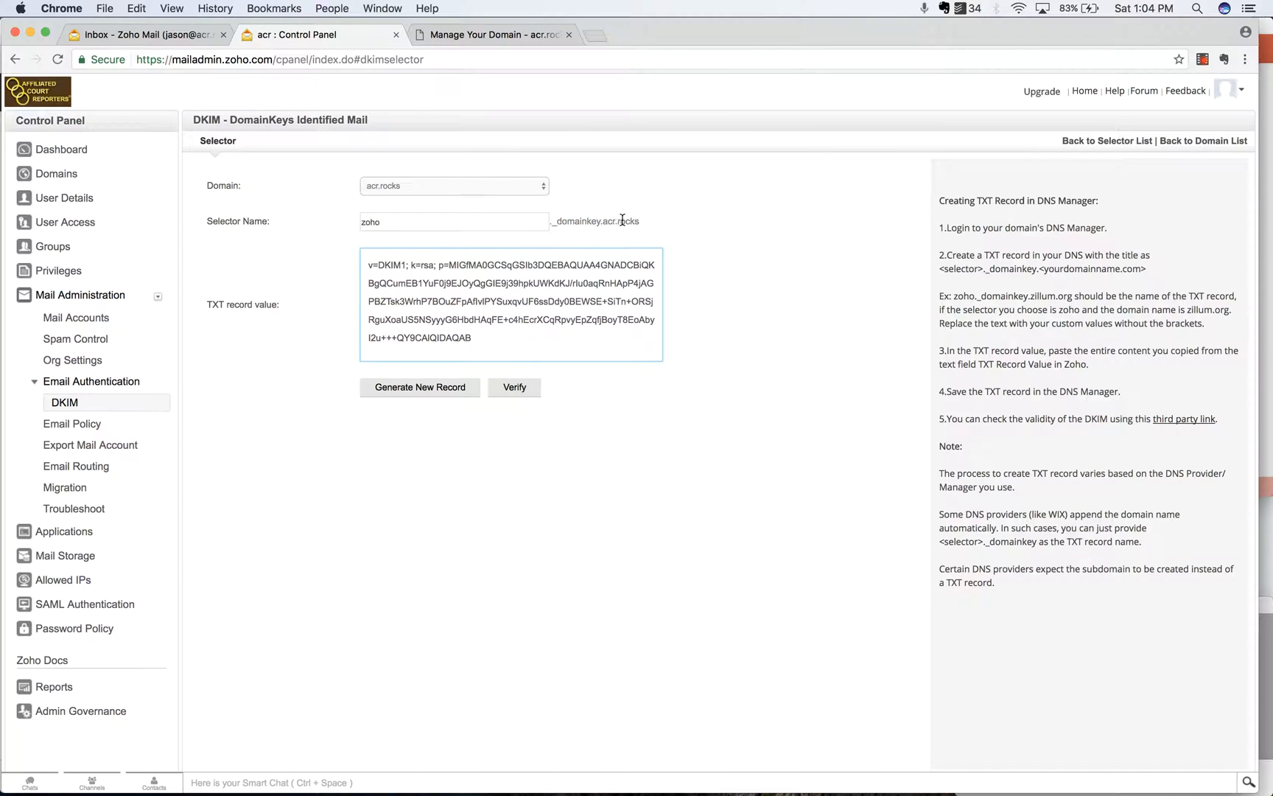
mouse_move(558, 225)
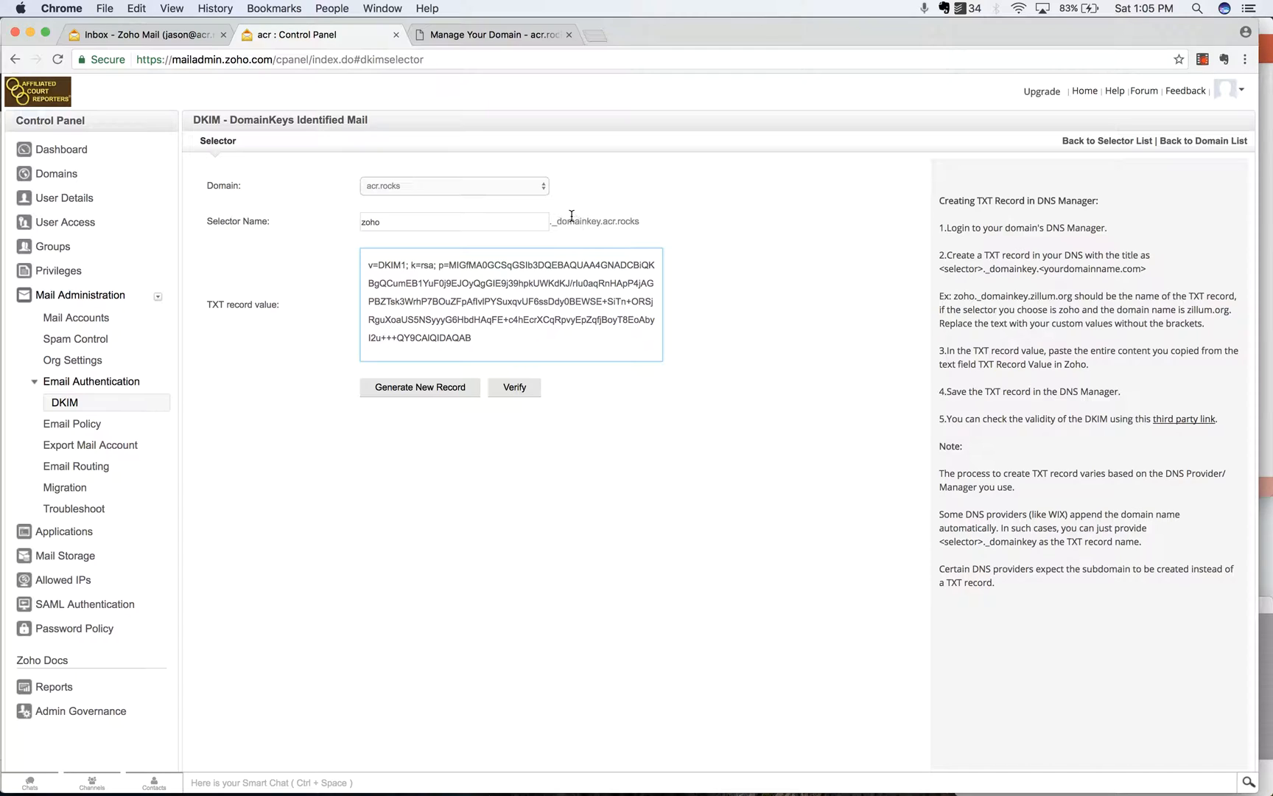
mouse_move(475, 113)
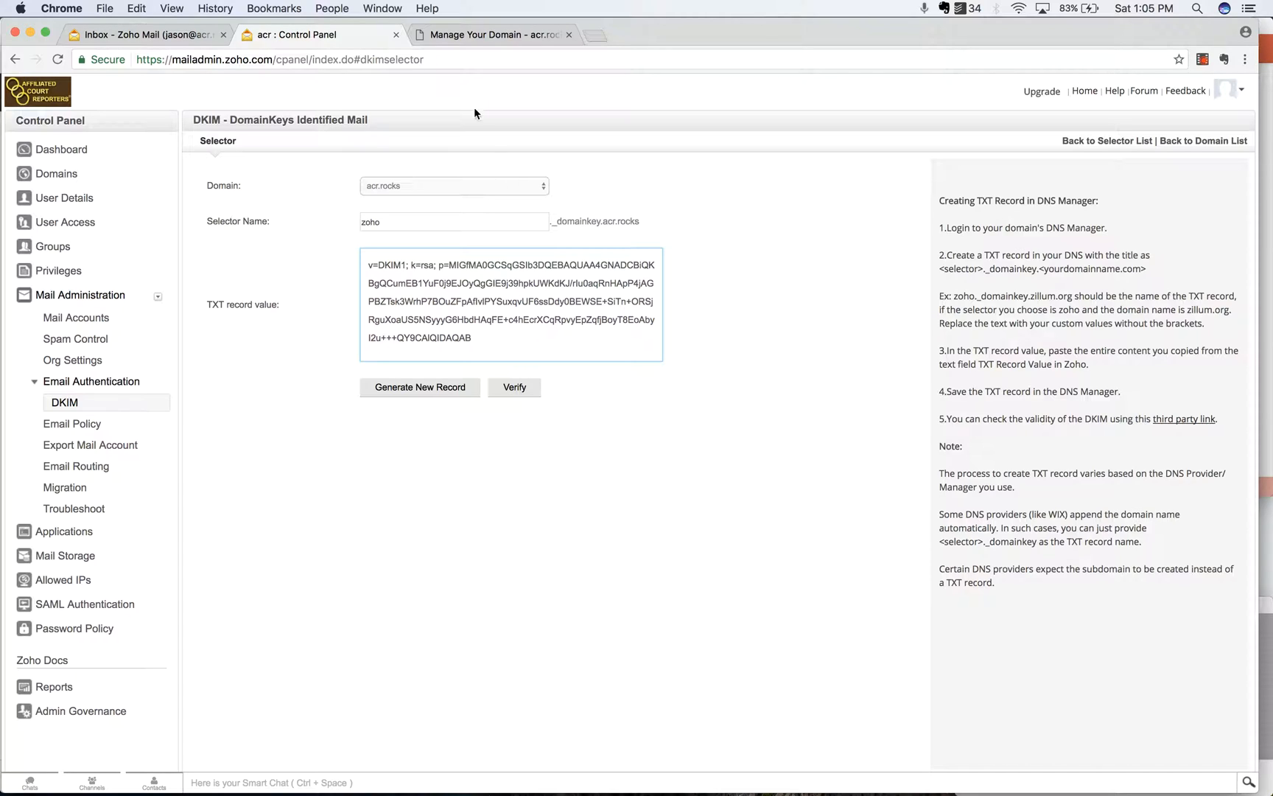
triple_click(510, 301)
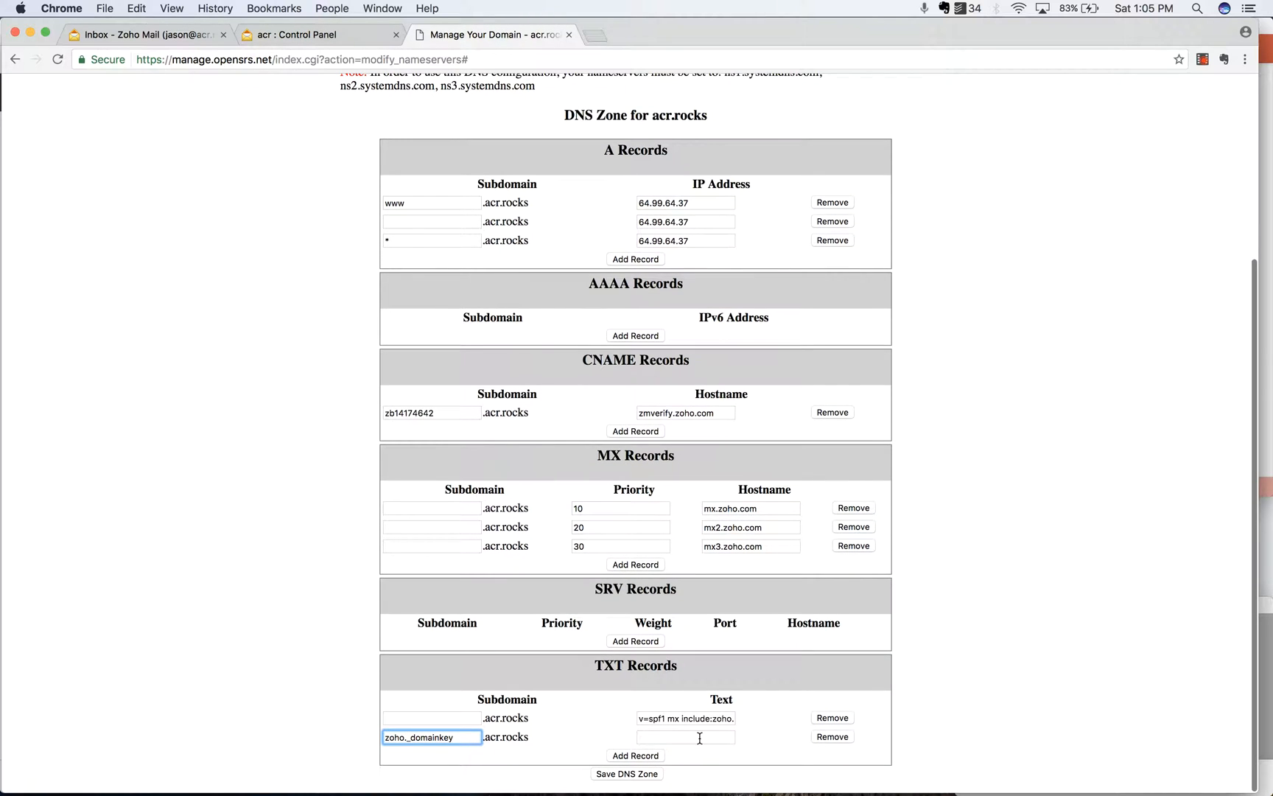
type("2u+++QY9CAIQIDAQAB")
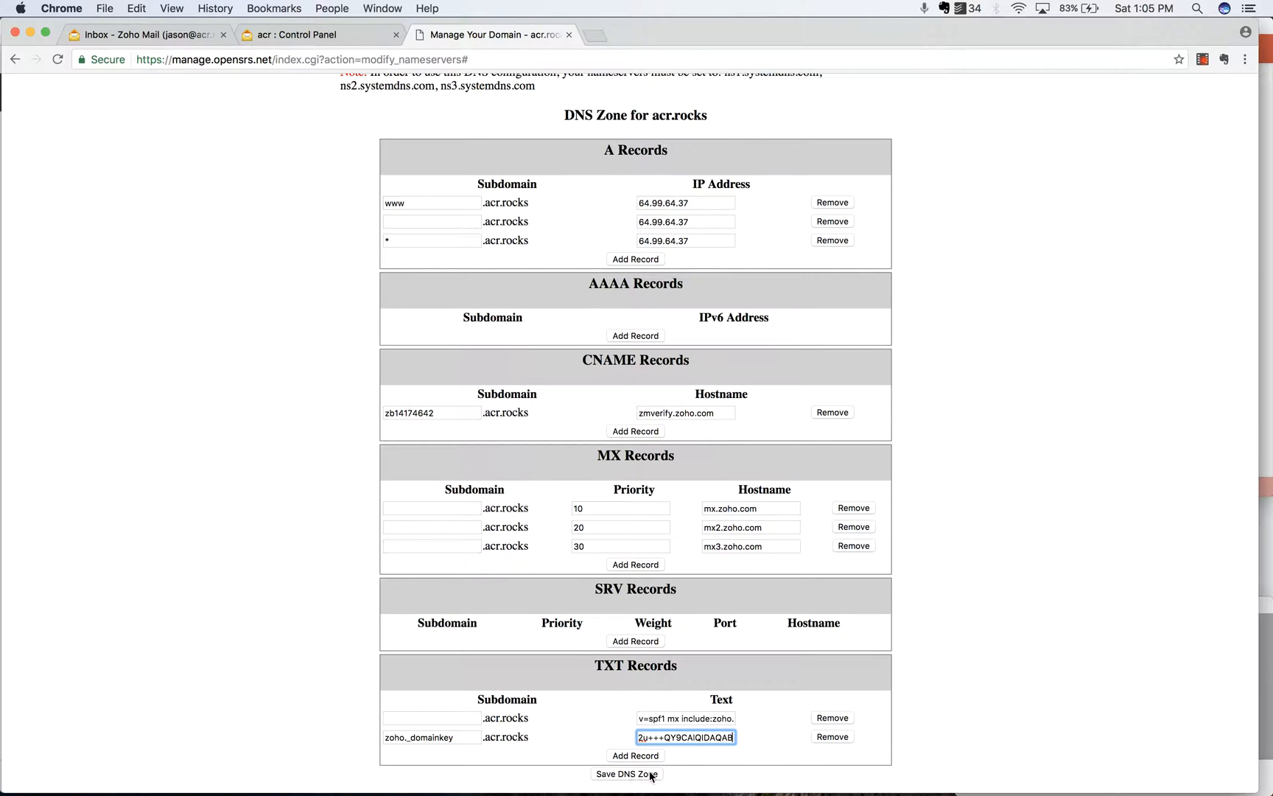
mouse_move(850, 782)
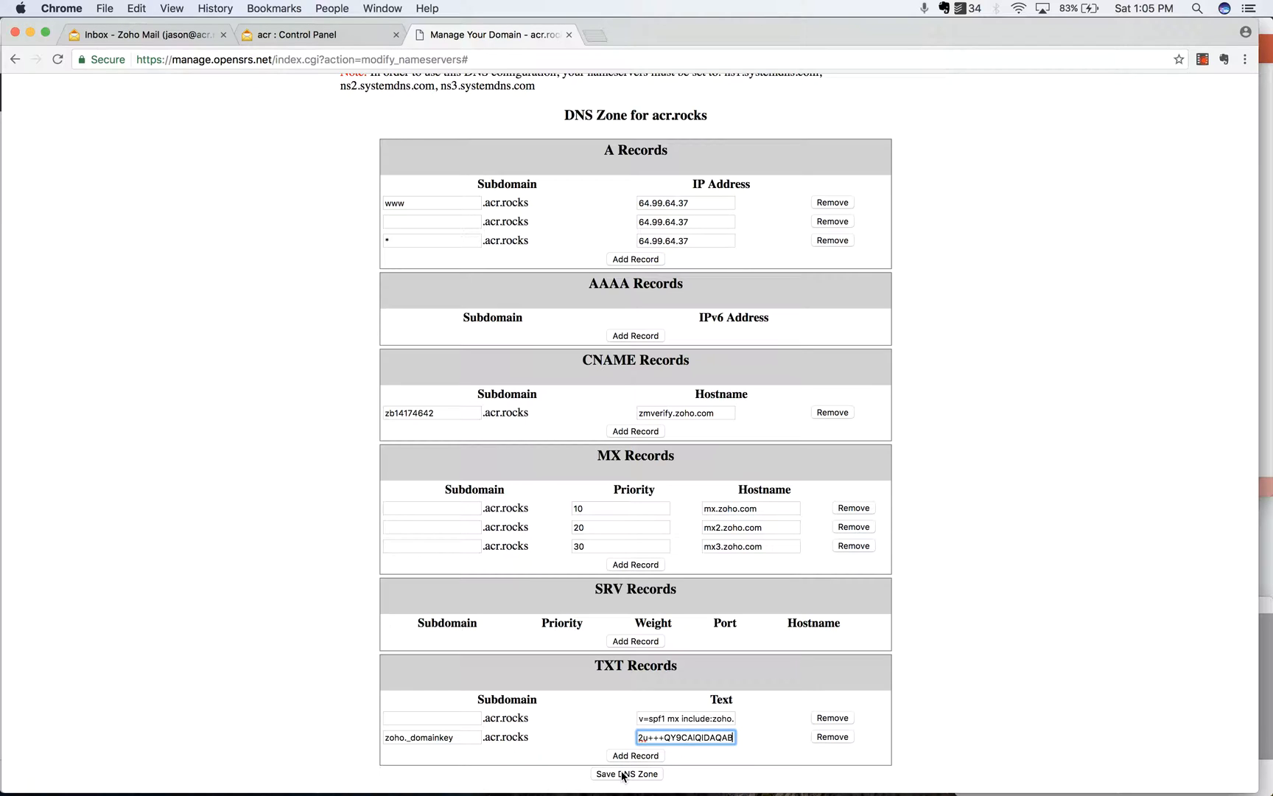
Save the acr.rocks DNS zone and return to the Zoho control panel
left_click(626, 773)
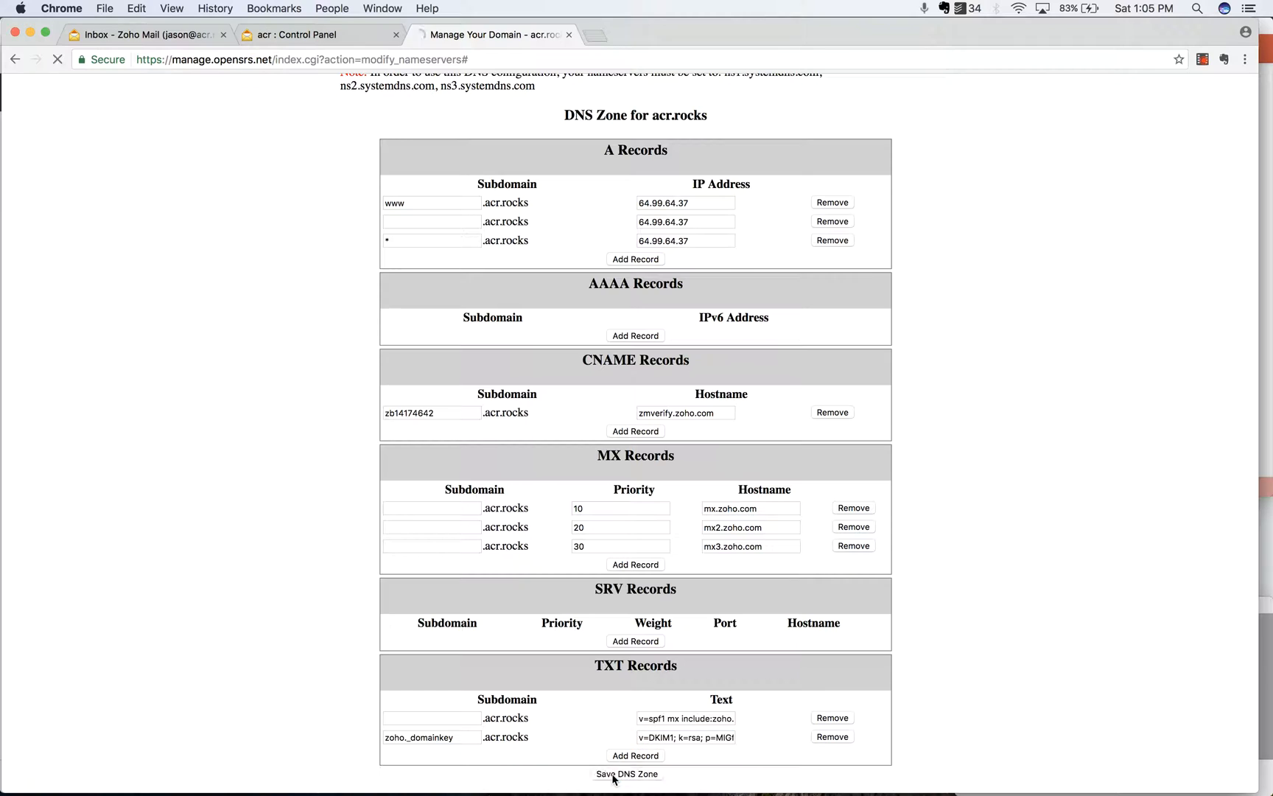
left_click(627, 774)
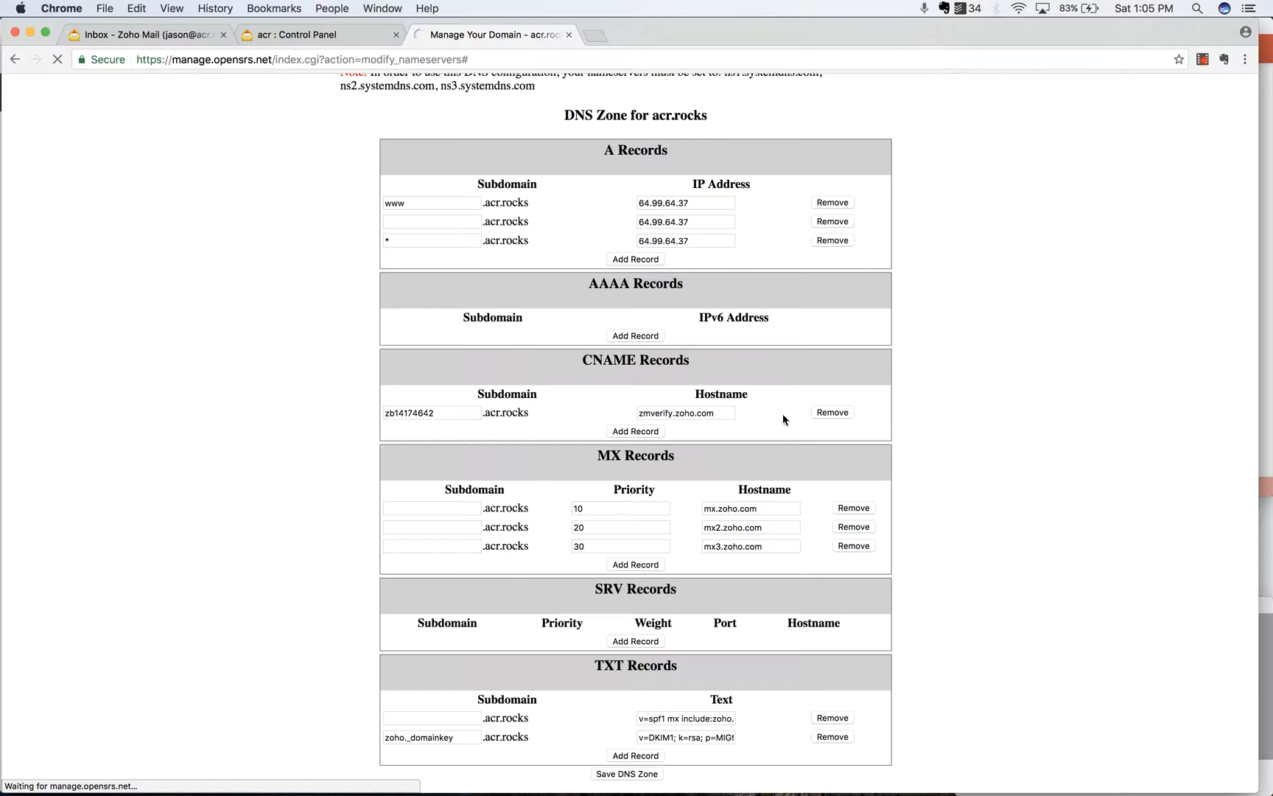
left_click(626, 773)
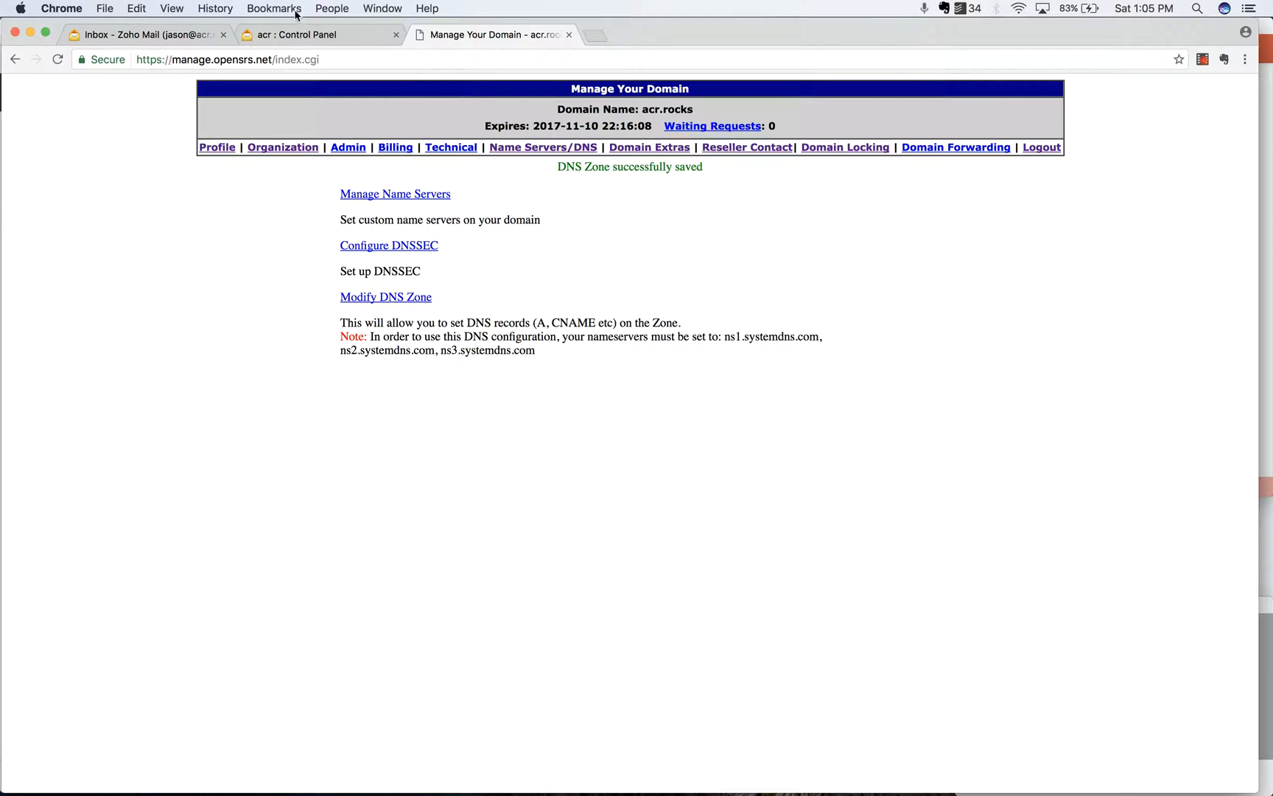
left_click(293, 34)
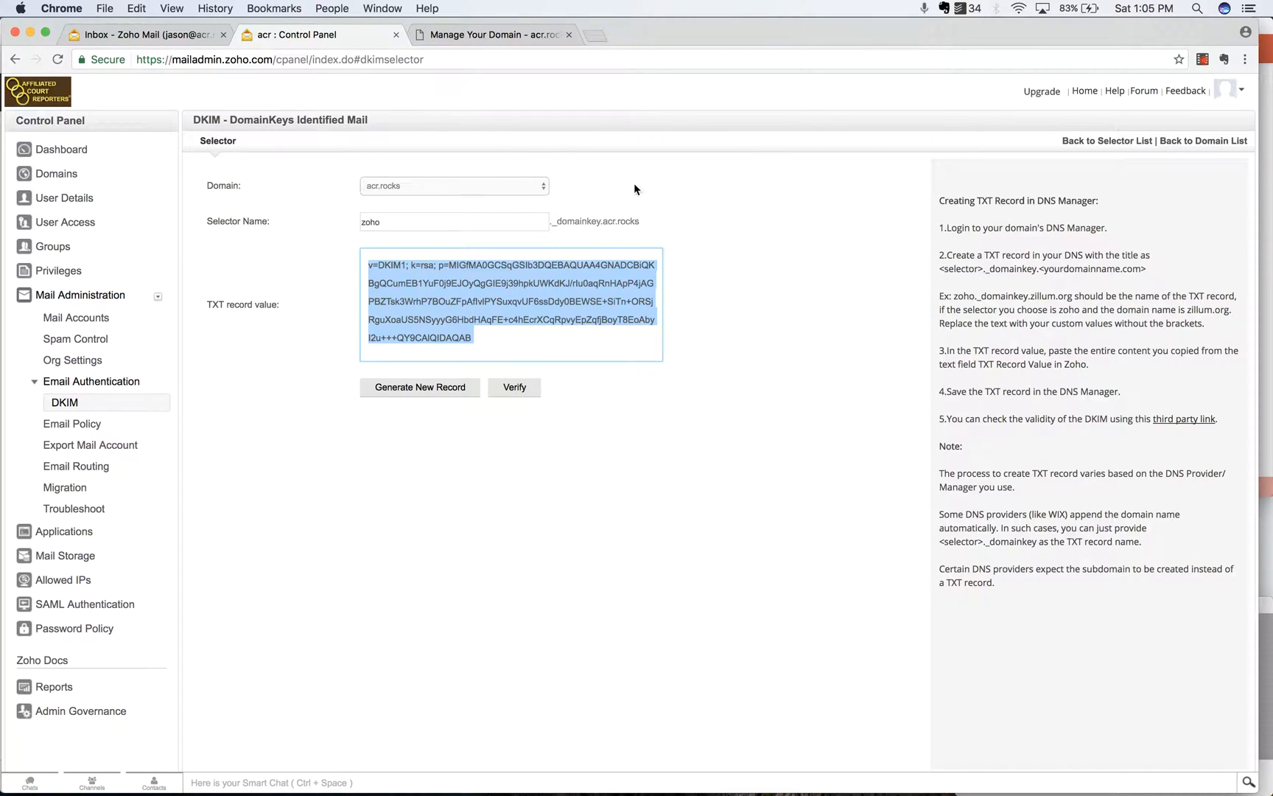
mouse_move(739, 225)
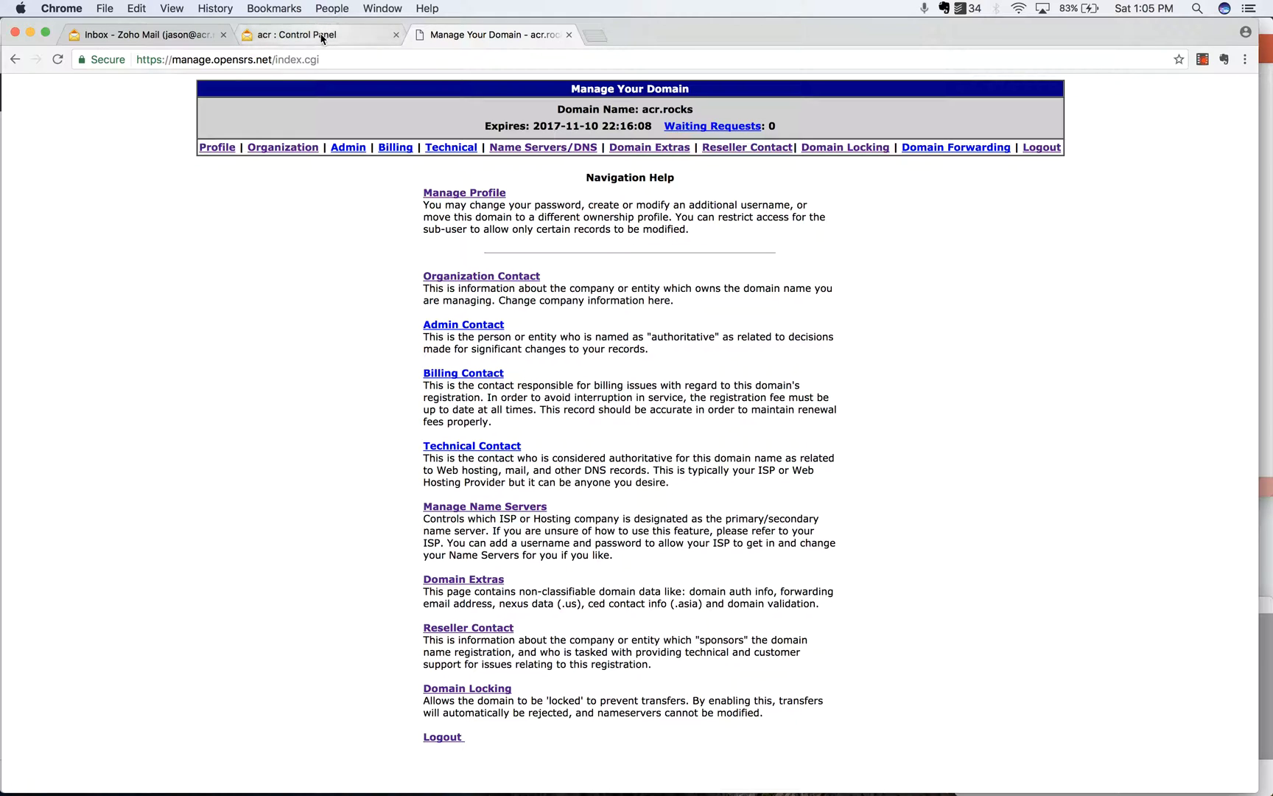
left_click(317, 34)
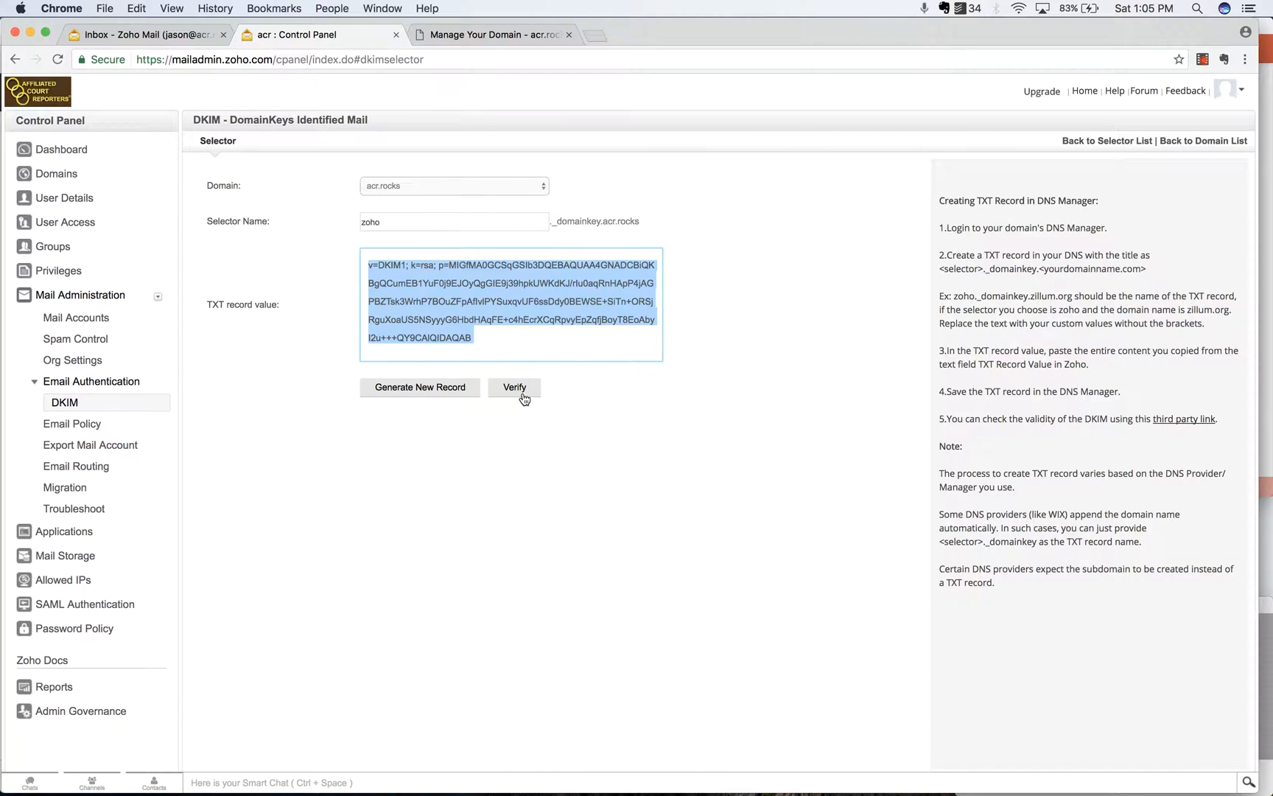
left_click(515, 387)
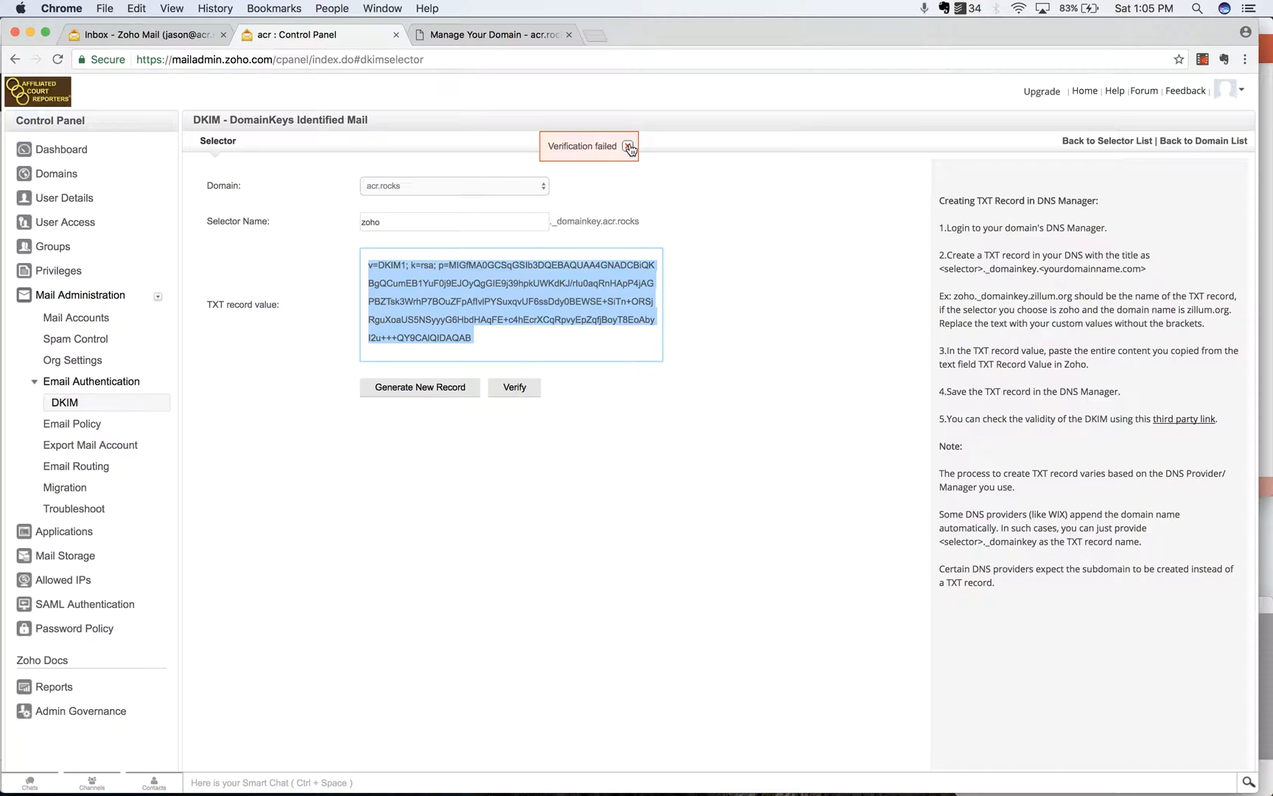
left_click(630, 150)
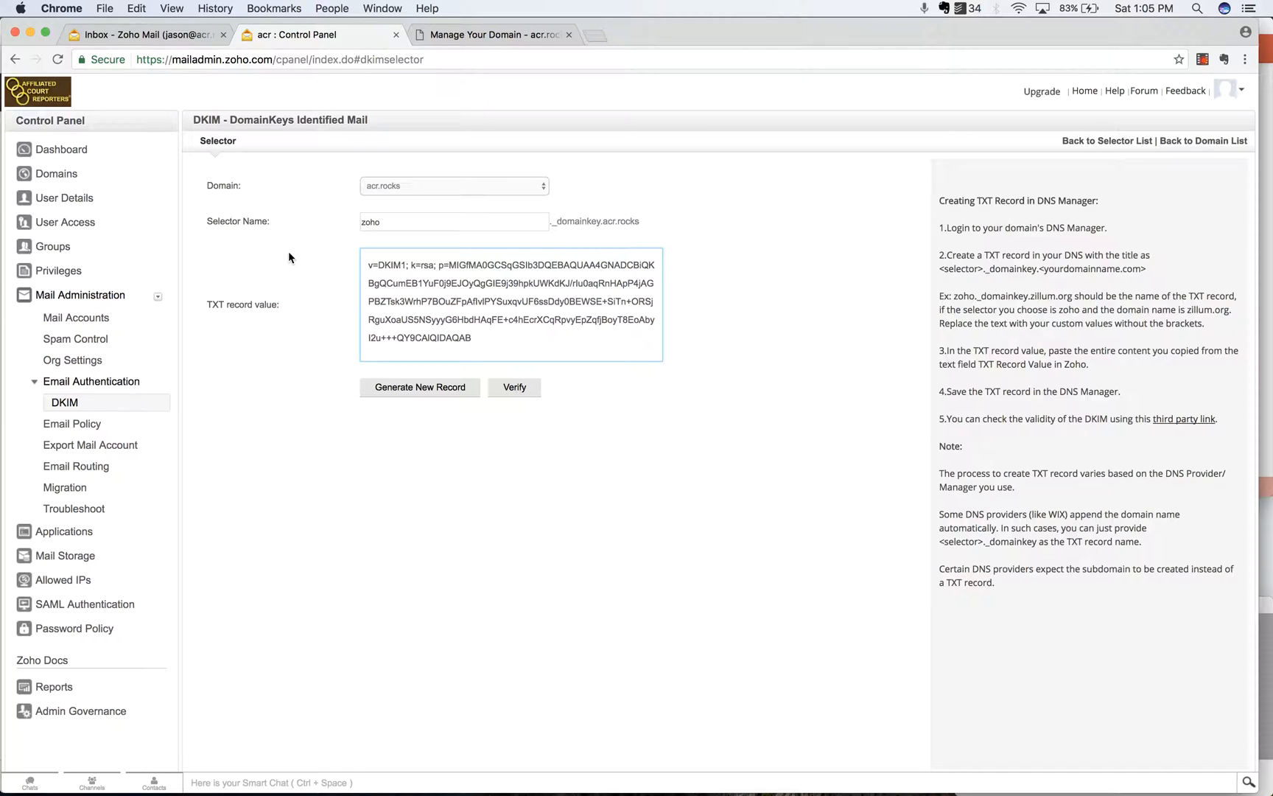
mouse_move(76, 389)
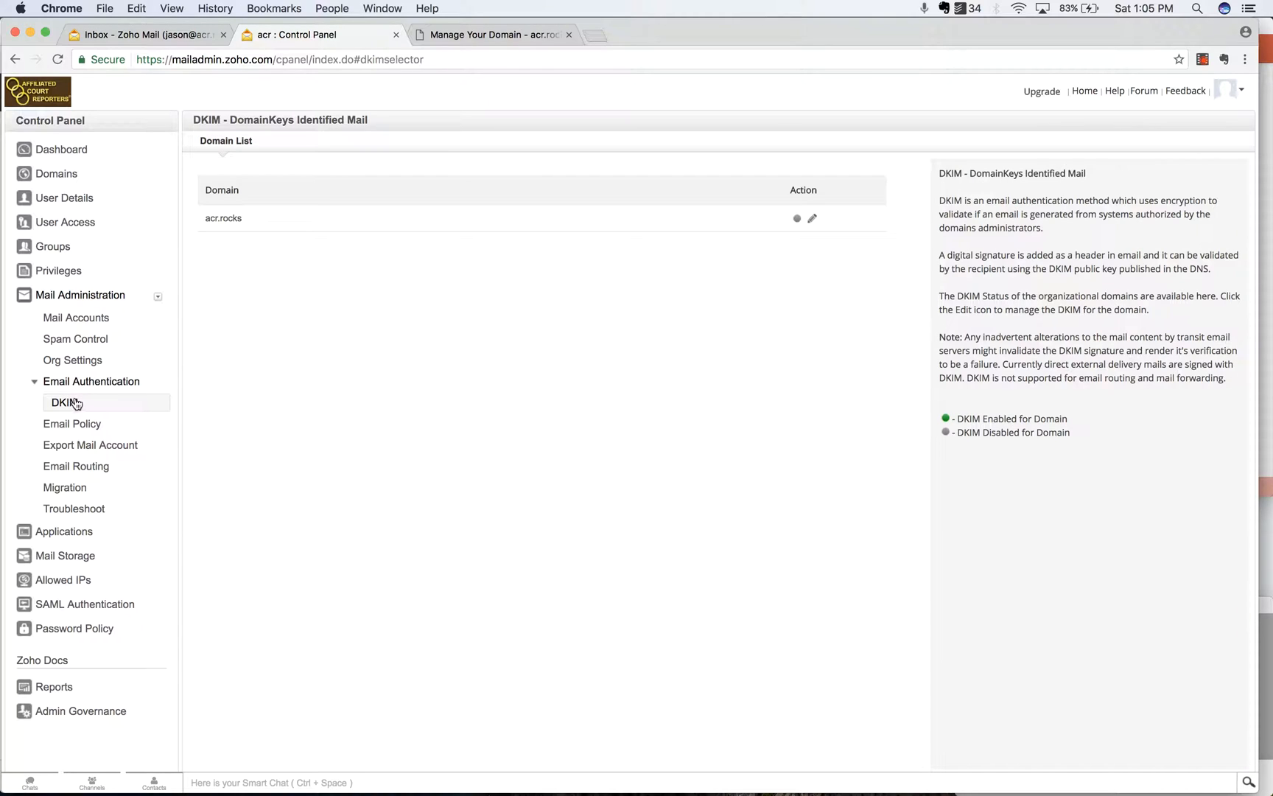
mouse_move(50, 392)
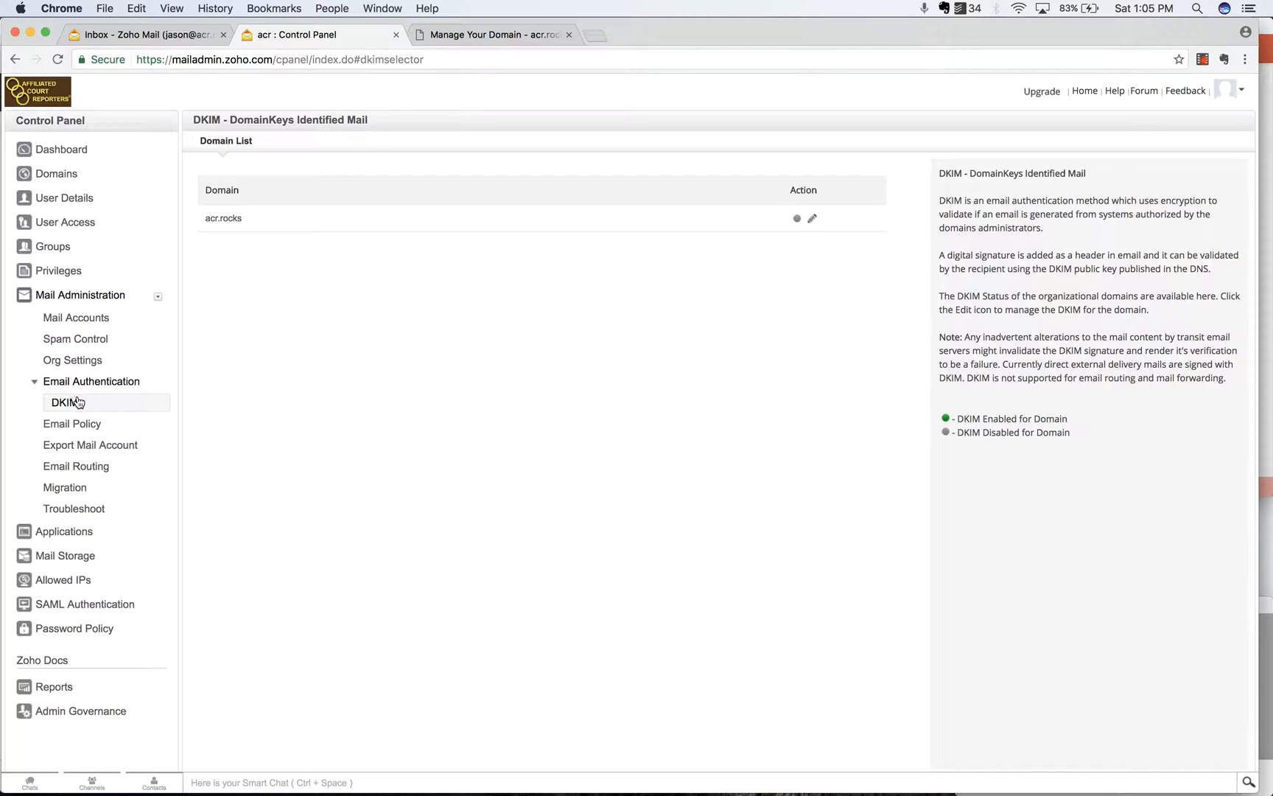
mouse_move(811, 219)
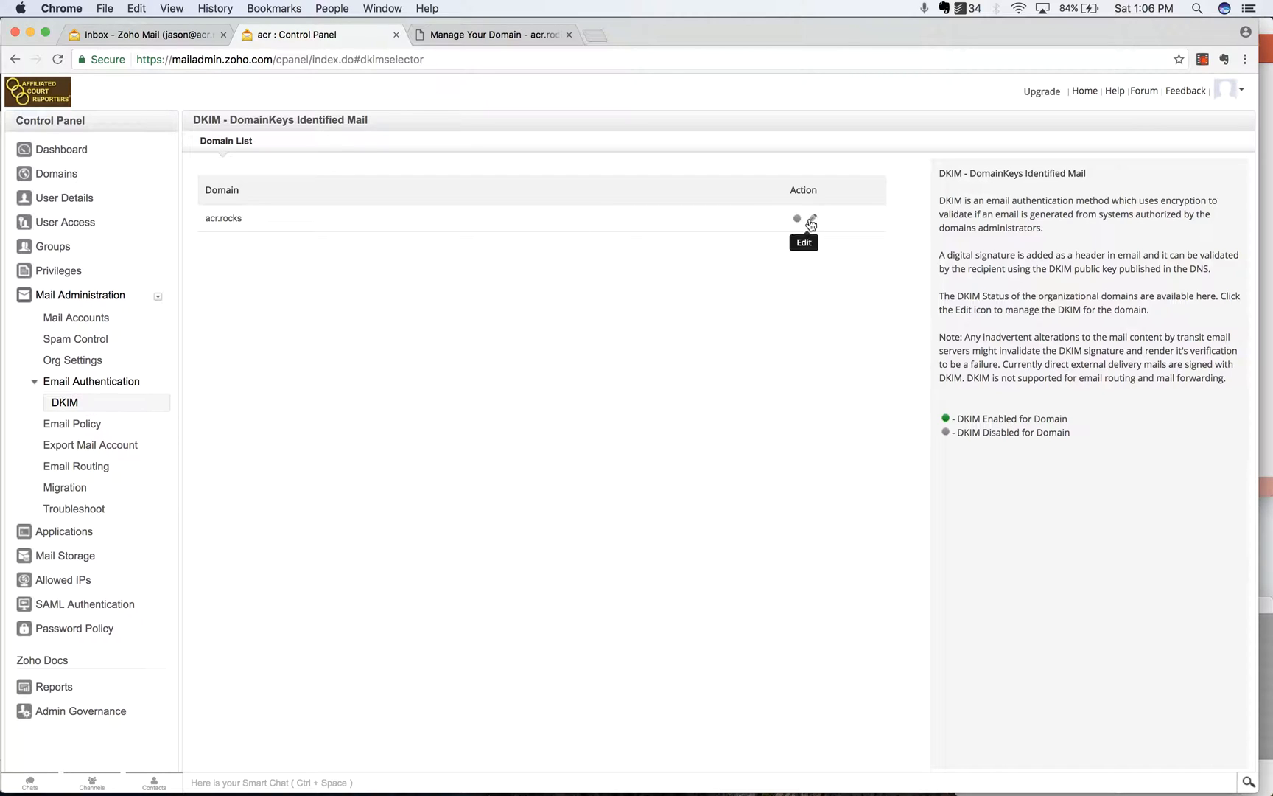
Reopen the acr.rocks DKIM selectors and retry verifying the zoho selector, which stays unverified
left_click(812, 218)
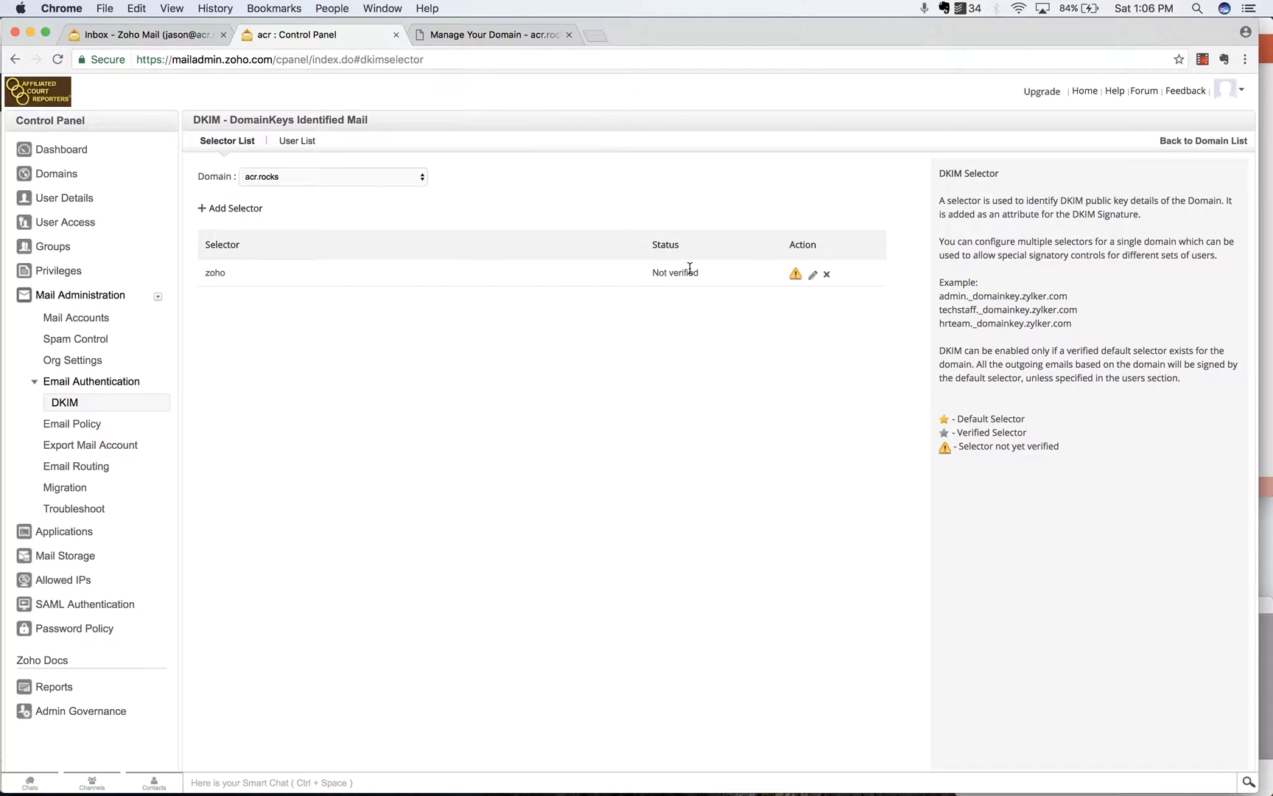
mouse_move(795, 273)
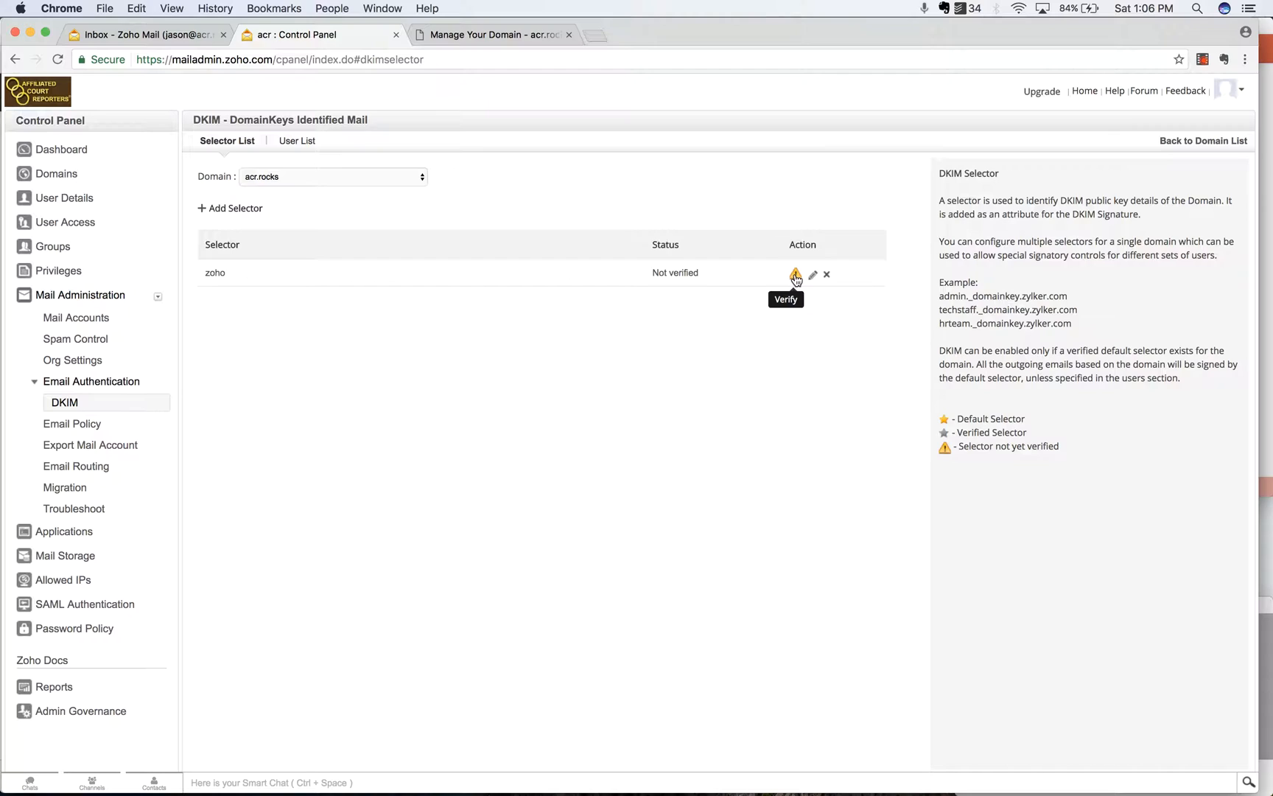
left_click(795, 273)
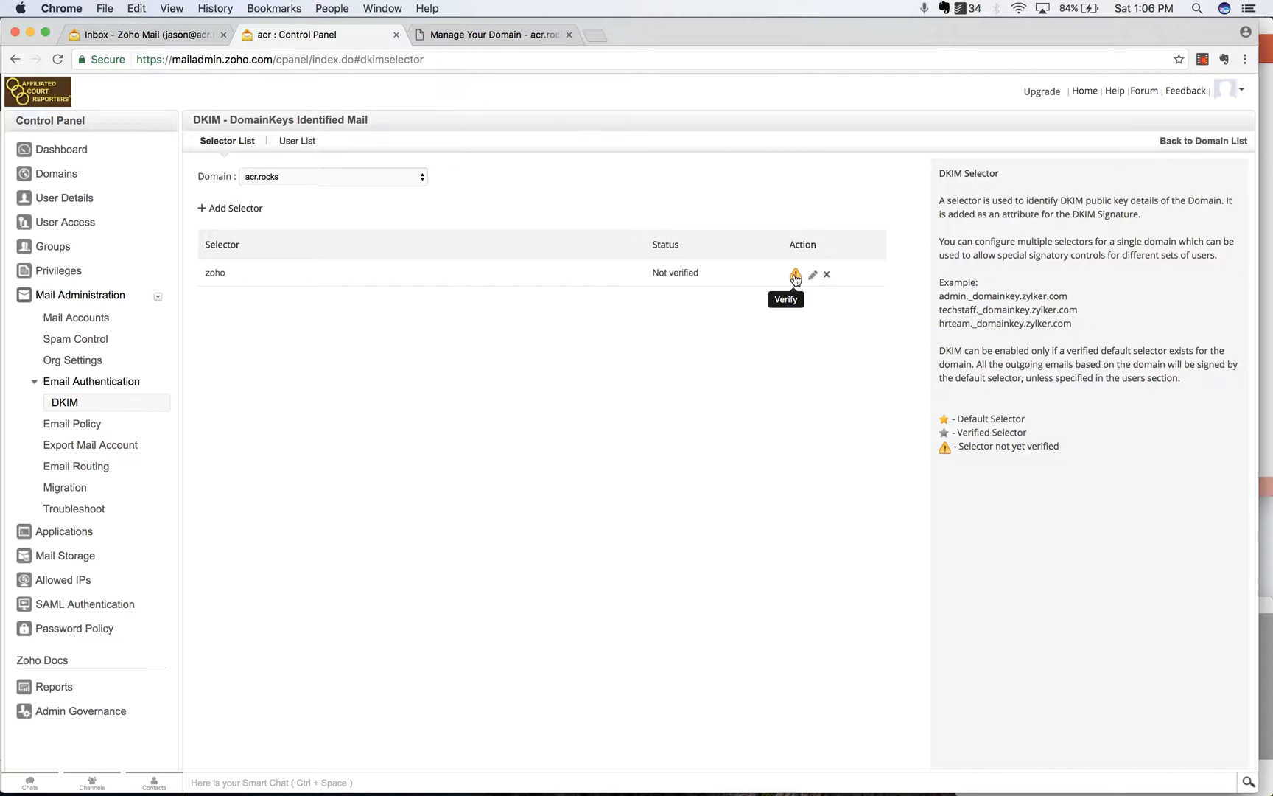
mouse_move(795, 277)
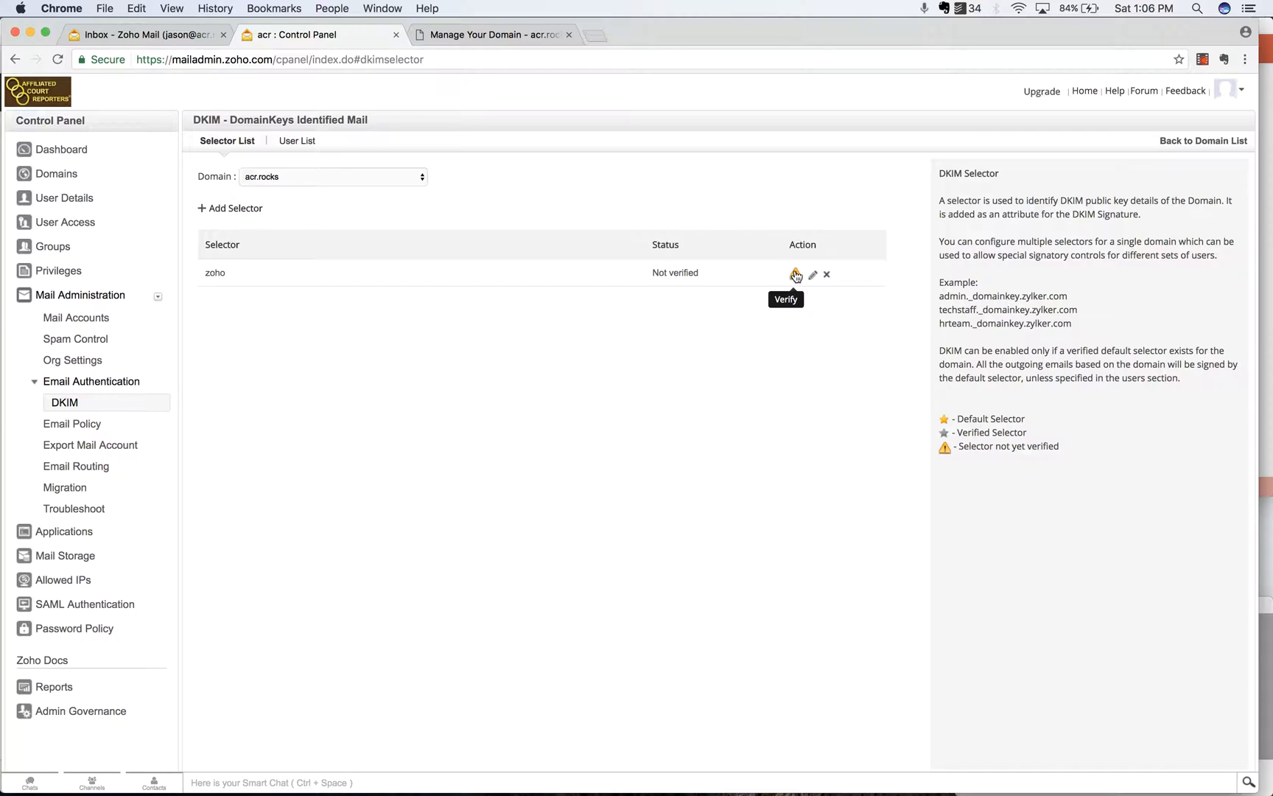
mouse_move(709, 218)
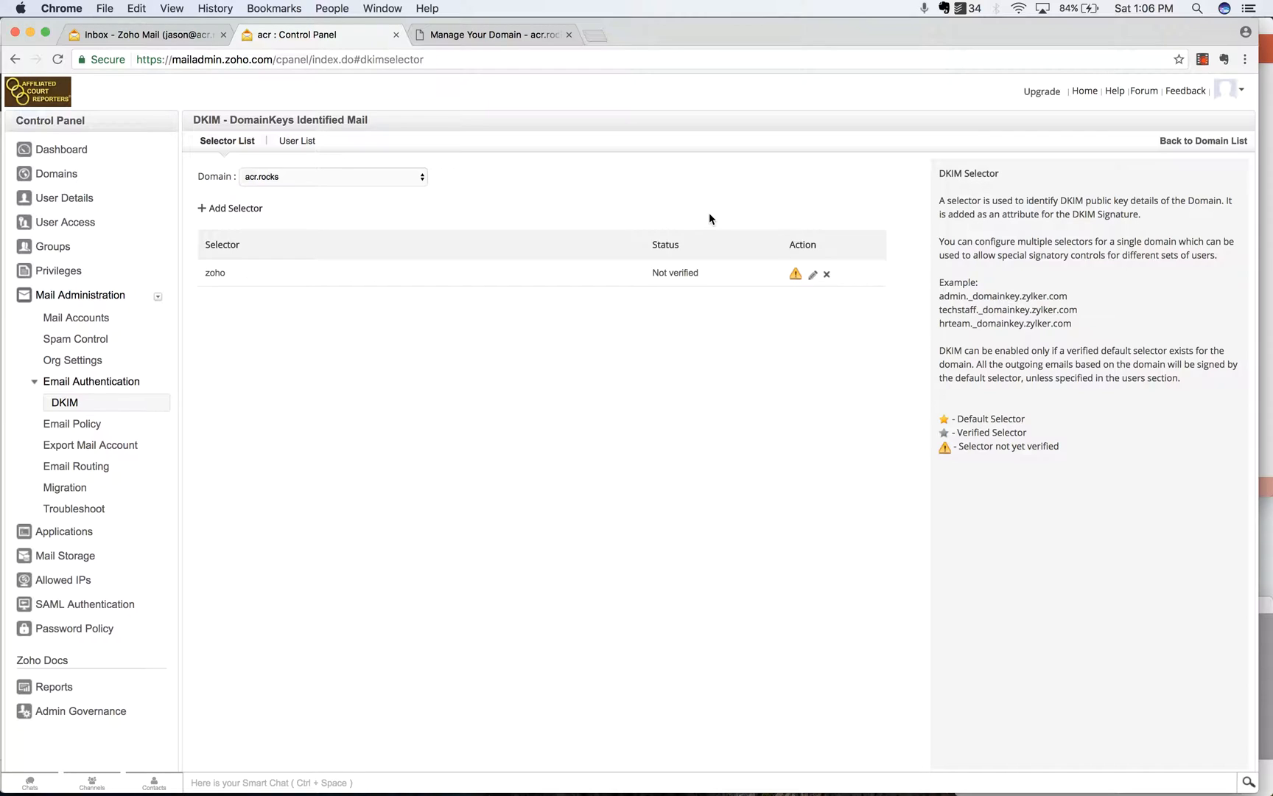
mouse_move(687, 201)
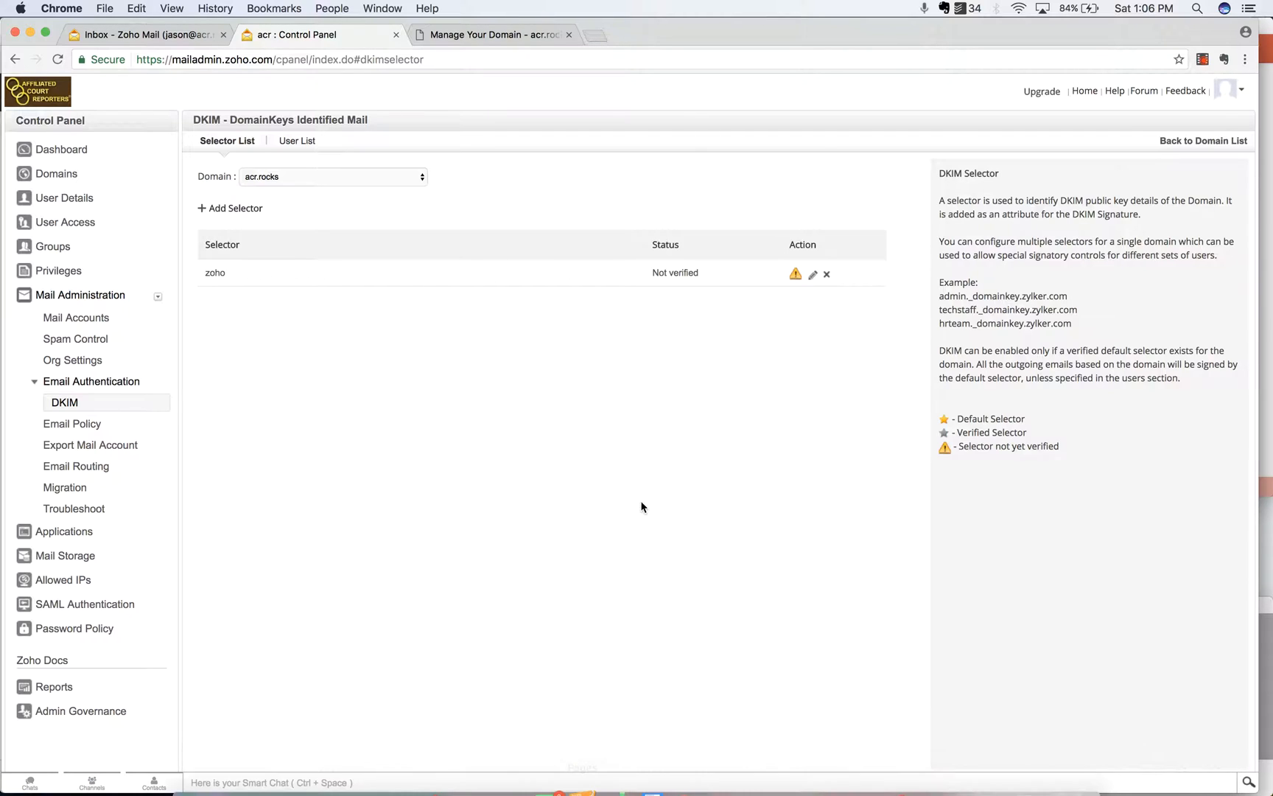
mouse_move(853, 439)
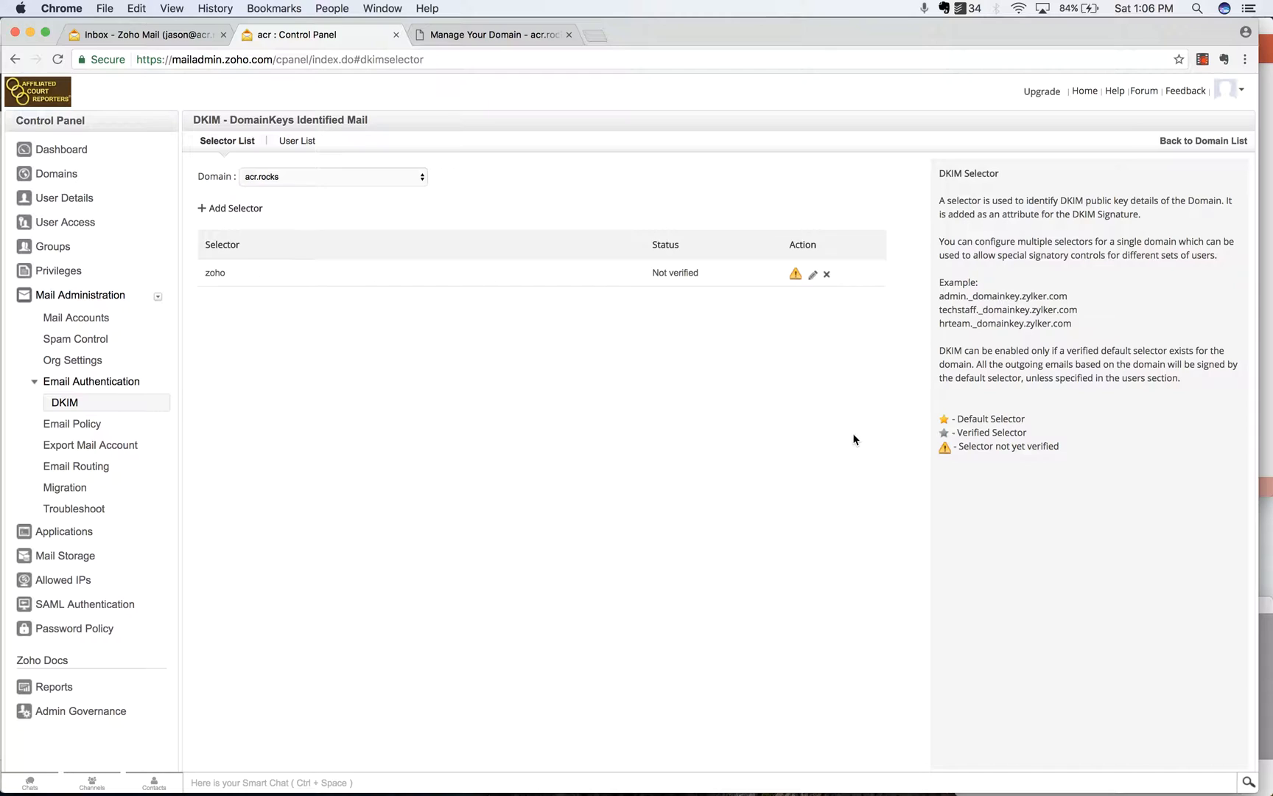
mouse_move(818, 423)
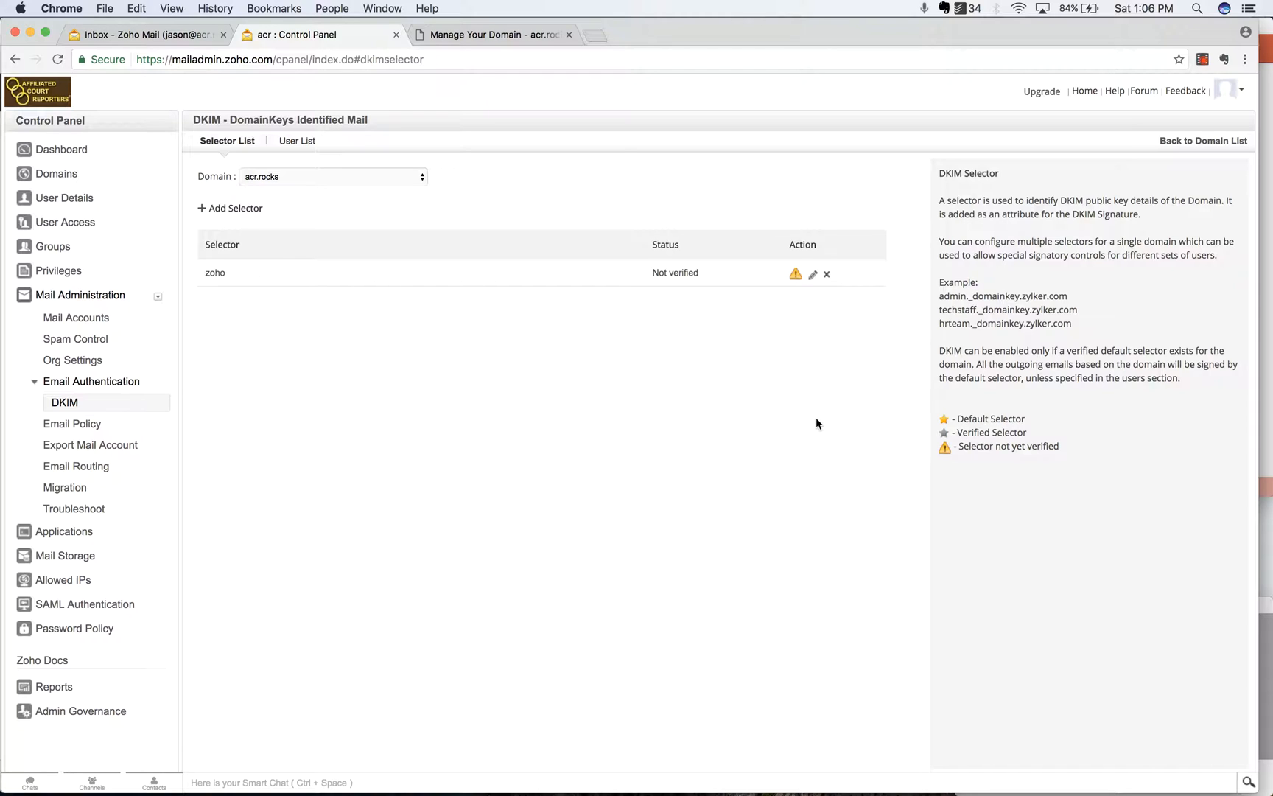
mouse_move(1092, 742)
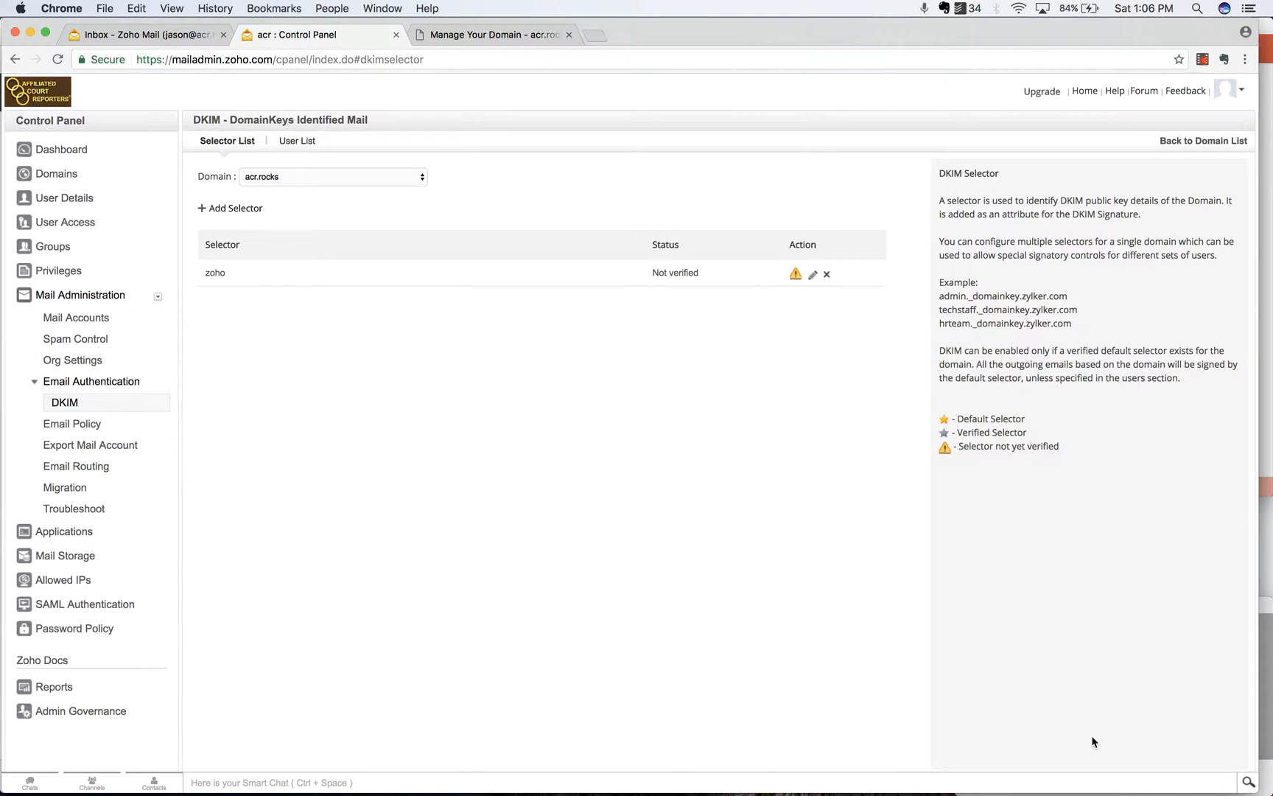